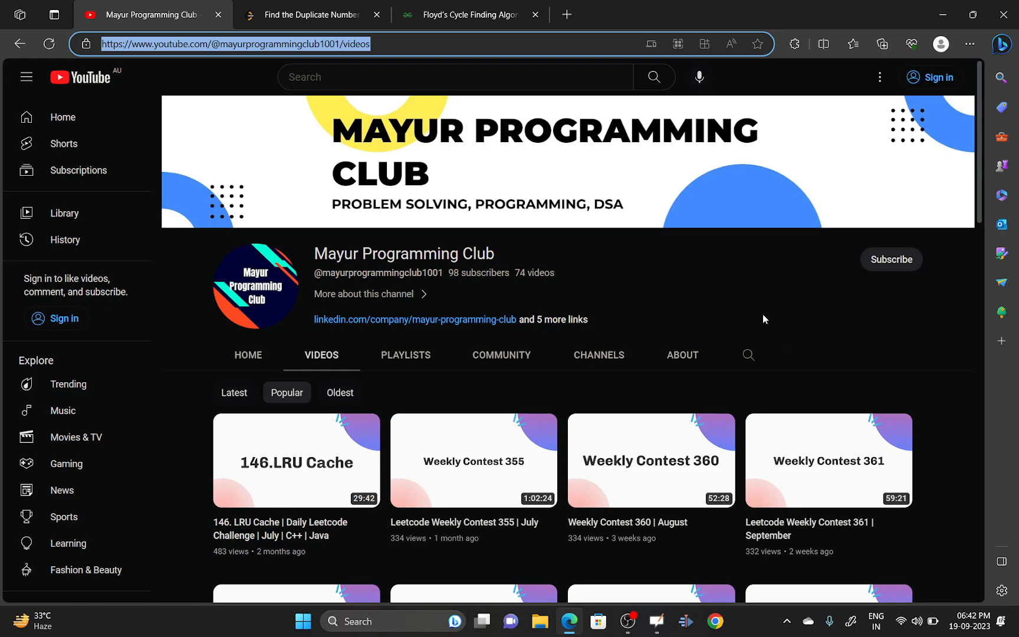
{"action": "mouse_move", "coordinate": [605, 327]}
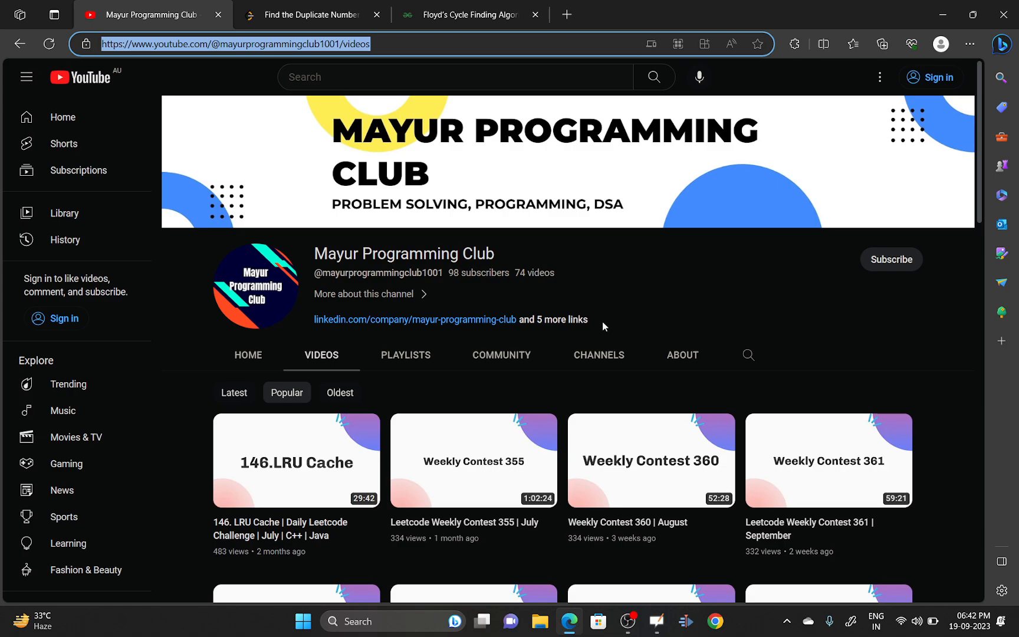
- Switch from the YouTube channel page to LeetCode's Find the Duplicate Number problem
{"action": "left_click", "coordinate": [311, 15]}
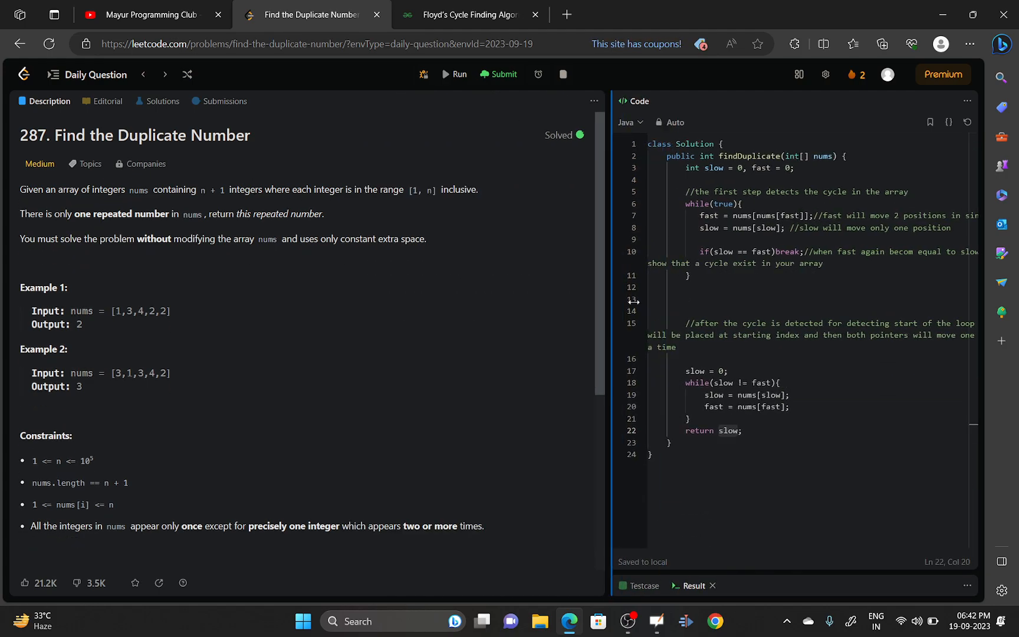
{"action": "key", "text": "Ctrl++"}
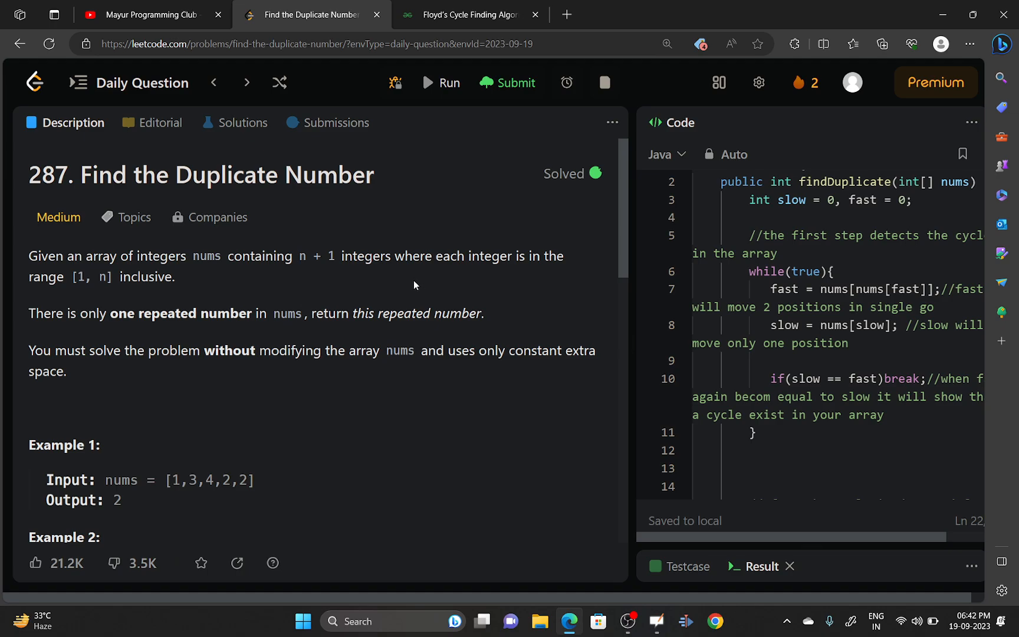
{"action": "mouse_move", "coordinate": [329, 307]}
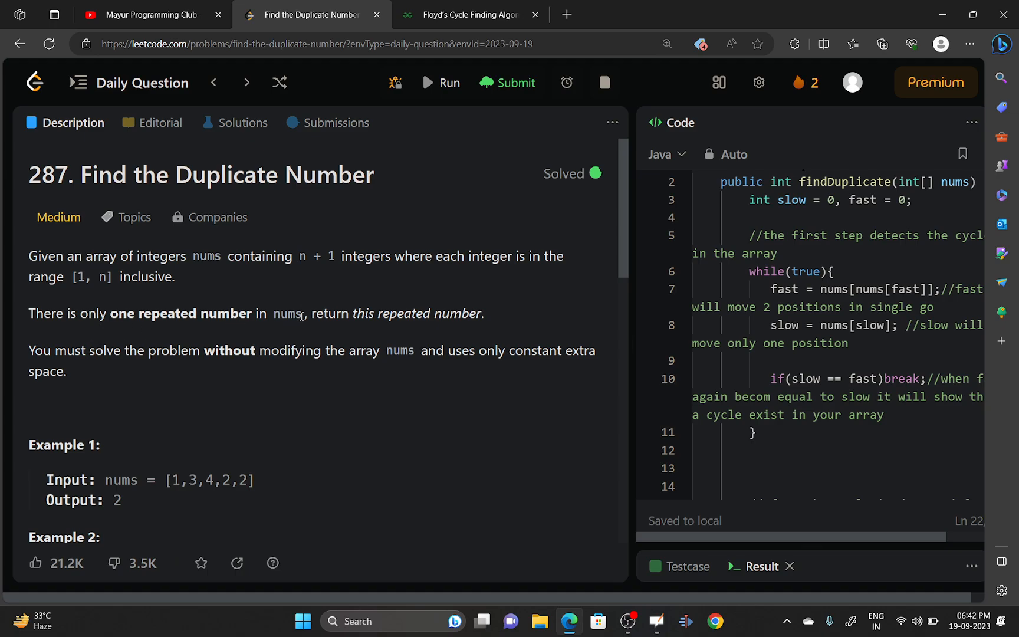
{"action": "mouse_move", "coordinate": [487, 320]}
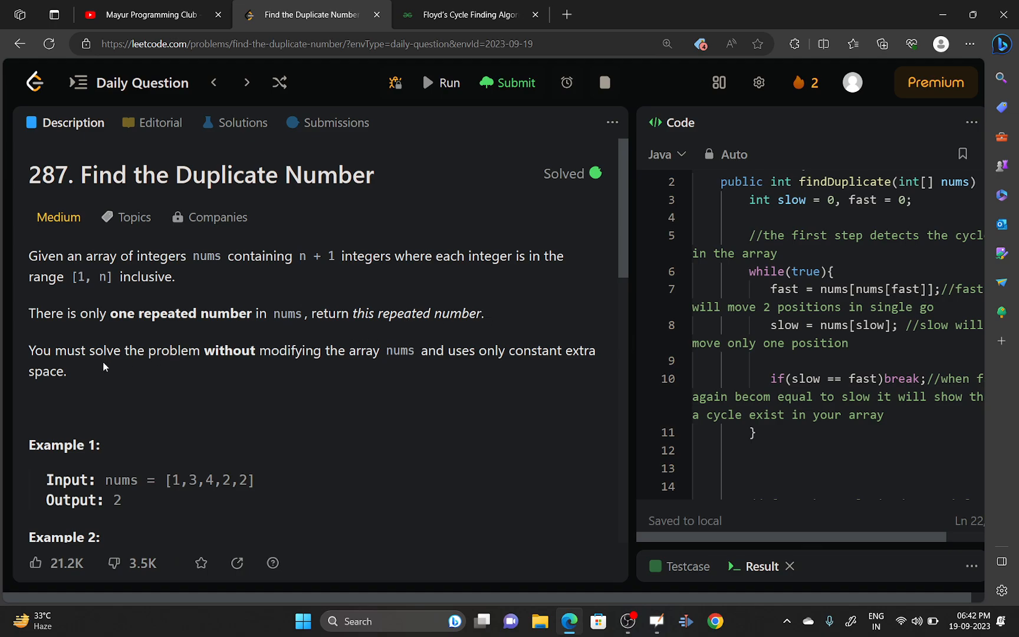
{"action": "mouse_move", "coordinate": [102, 349]}
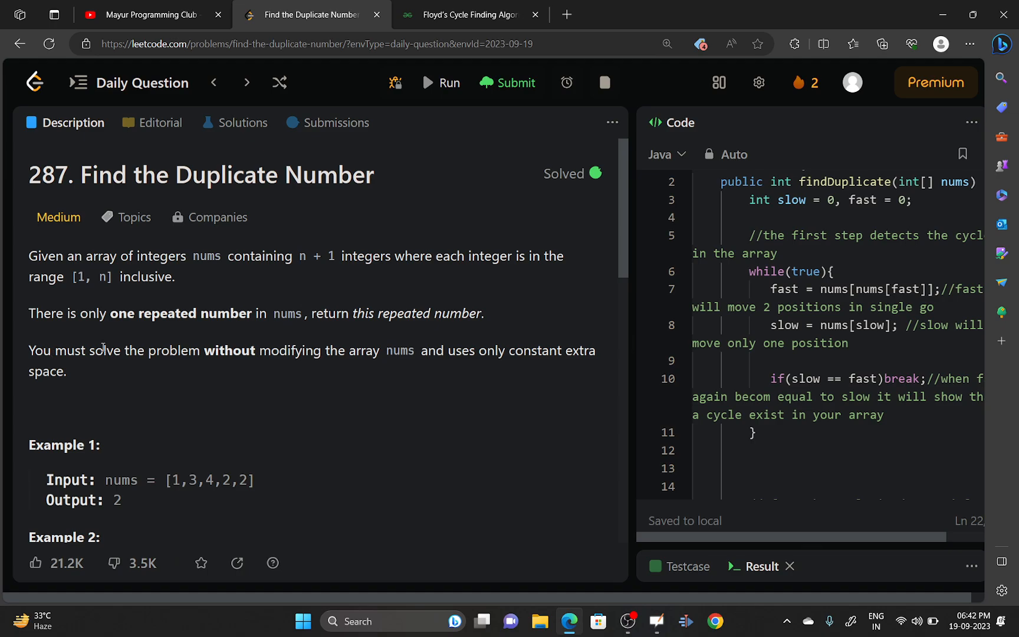
{"action": "mouse_move", "coordinate": [362, 351]}
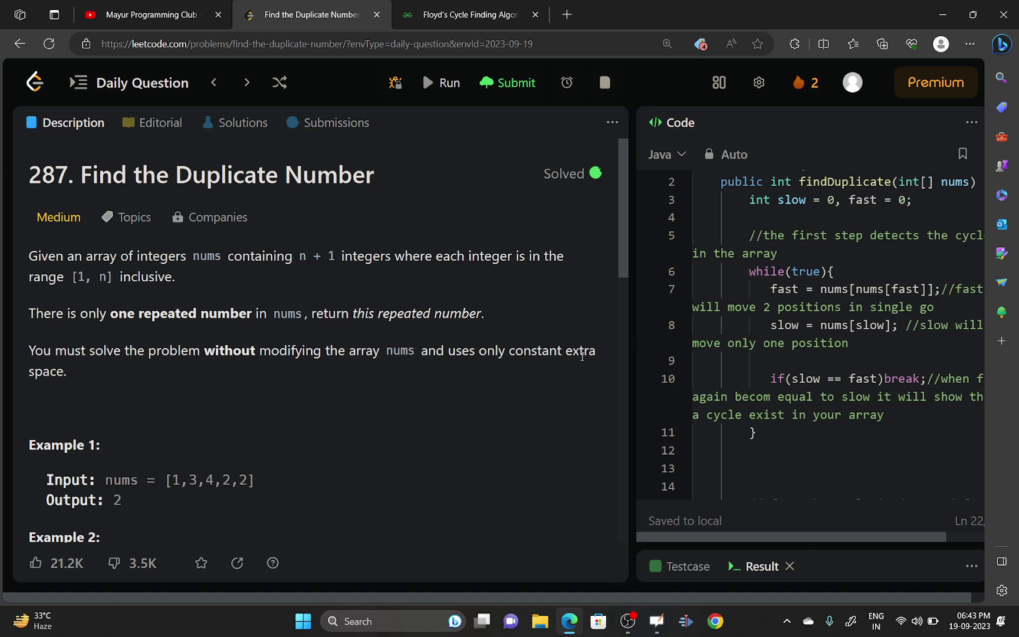
{"action": "mouse_move", "coordinate": [425, 380]}
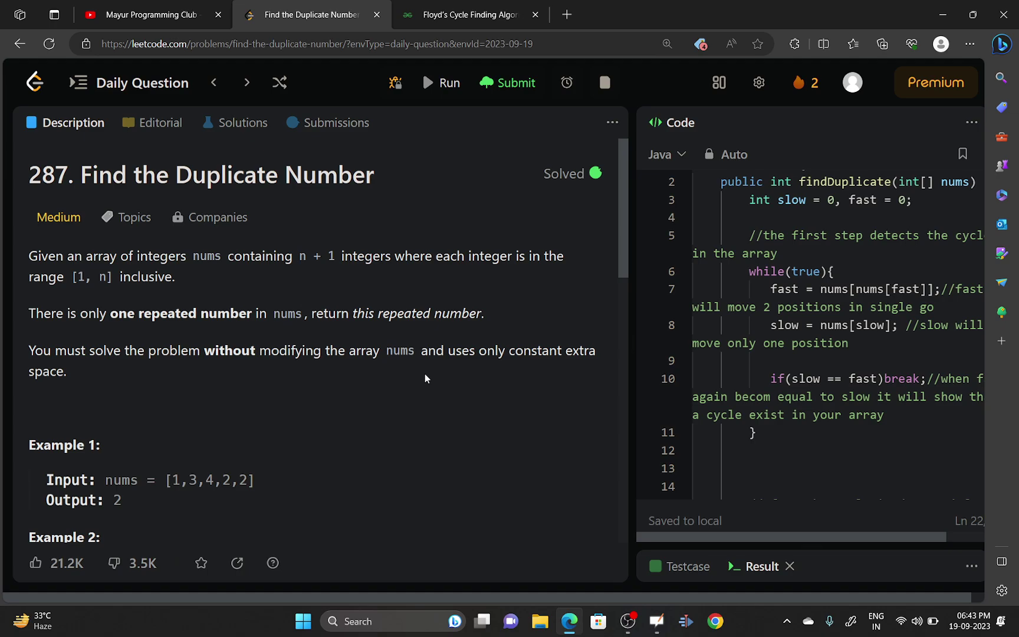
{"action": "scroll", "scroll_direction": "down", "scroll_amount": 3}
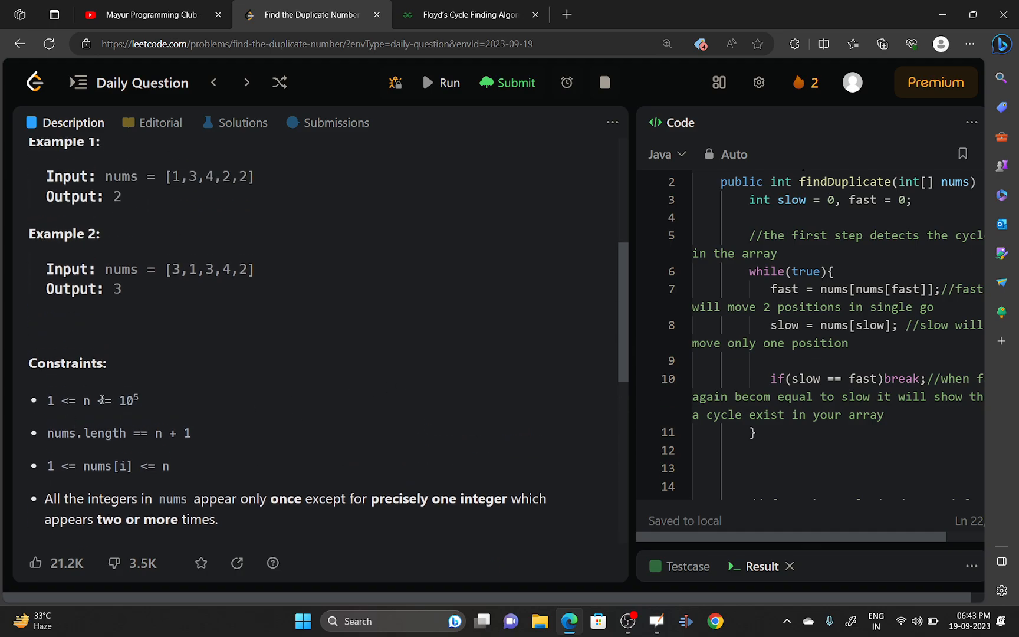
{"action": "scroll", "scroll_direction": "down", "scroll_amount": 3}
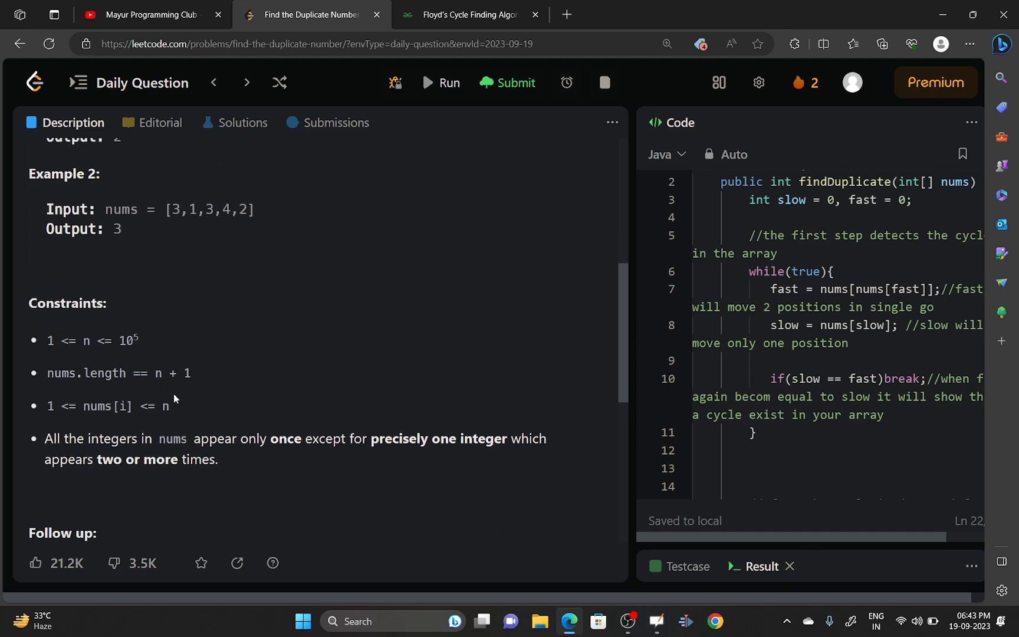
{"action": "left_click_drag", "start_coordinate": [47, 339], "coordinate": [133, 340]}
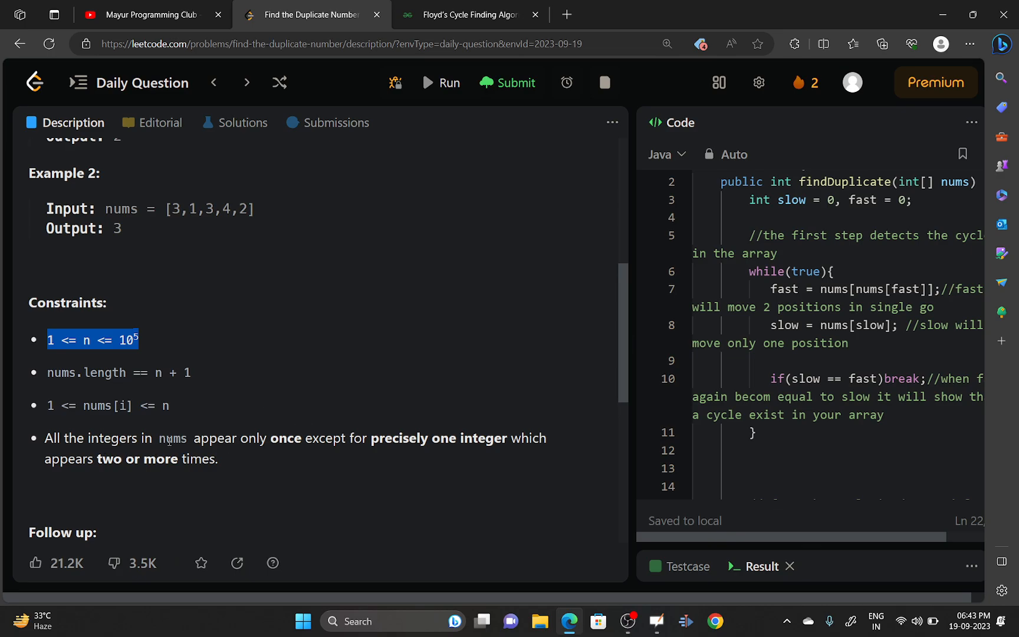
{"action": "mouse_move", "coordinate": [537, 442]}
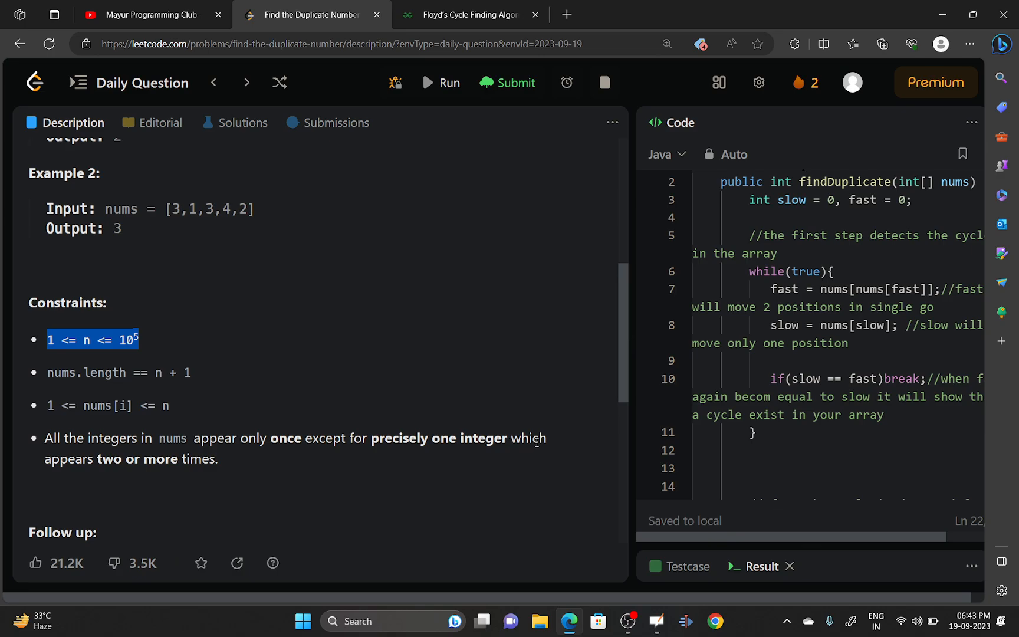
{"action": "mouse_move", "coordinate": [548, 448]}
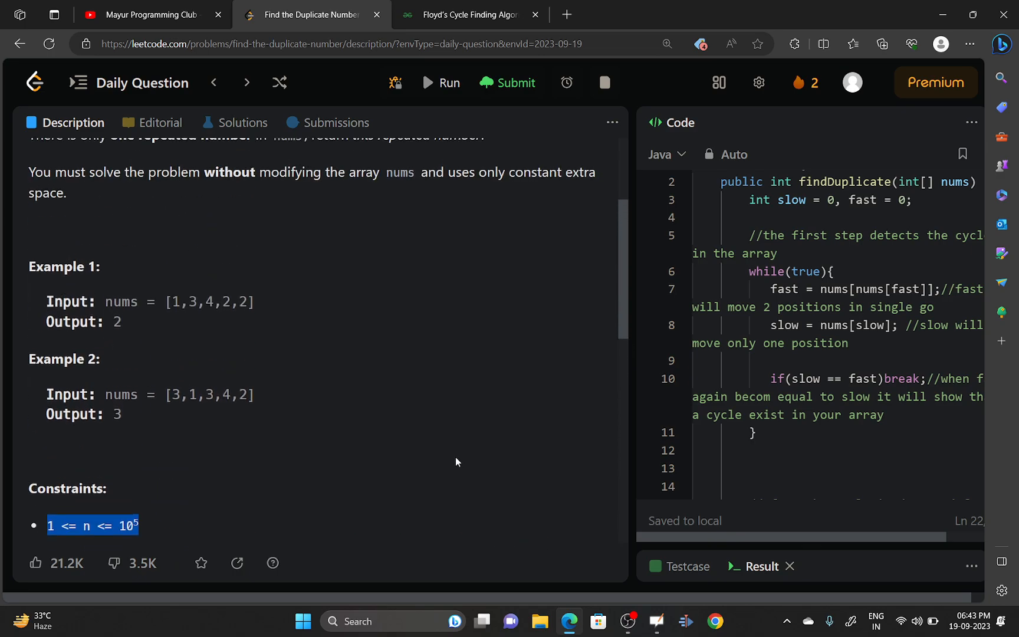
{"action": "scroll", "scroll_direction": "up", "scroll_amount": 3}
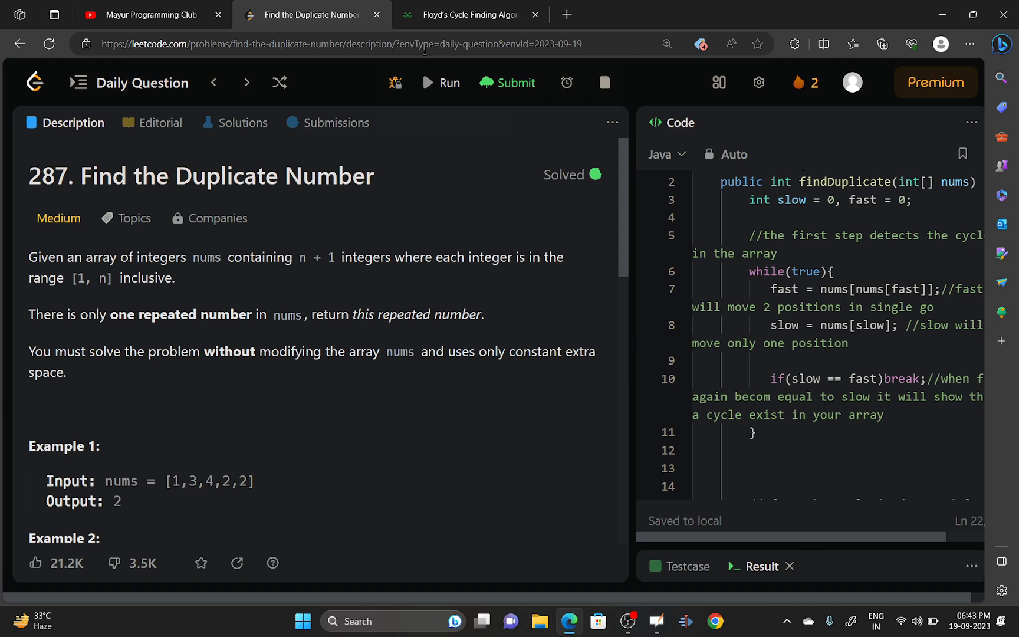
- Review the GeeksforGeeks Floyd's article, highlighting the Hare-Tortoise name, then return to the whiteboard trace
{"action": "left_click", "coordinate": [469, 15]}
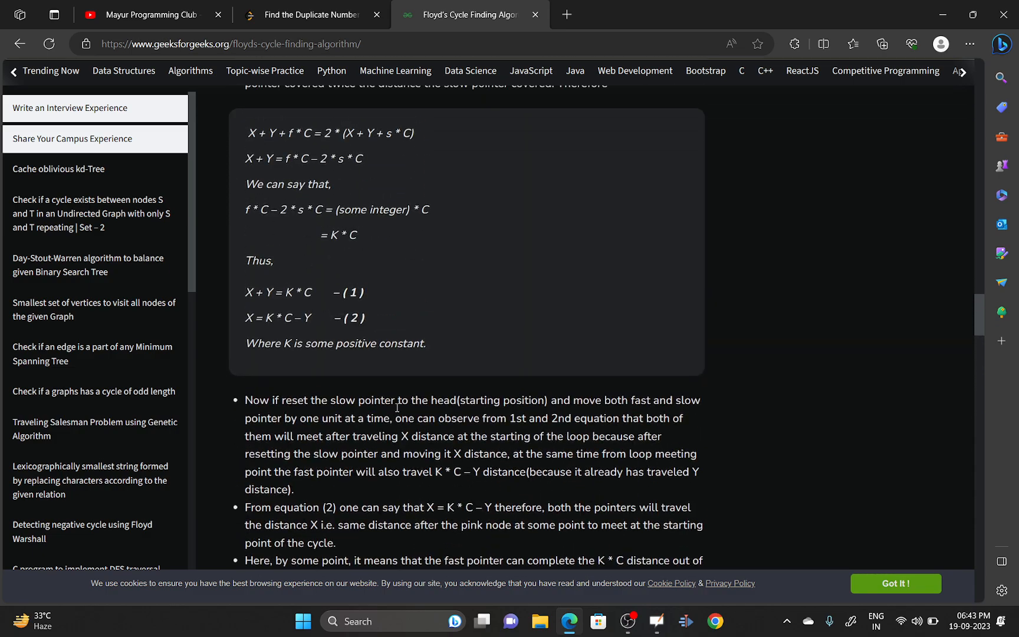
{"action": "scroll", "scroll_direction": "down", "scroll_amount": 3}
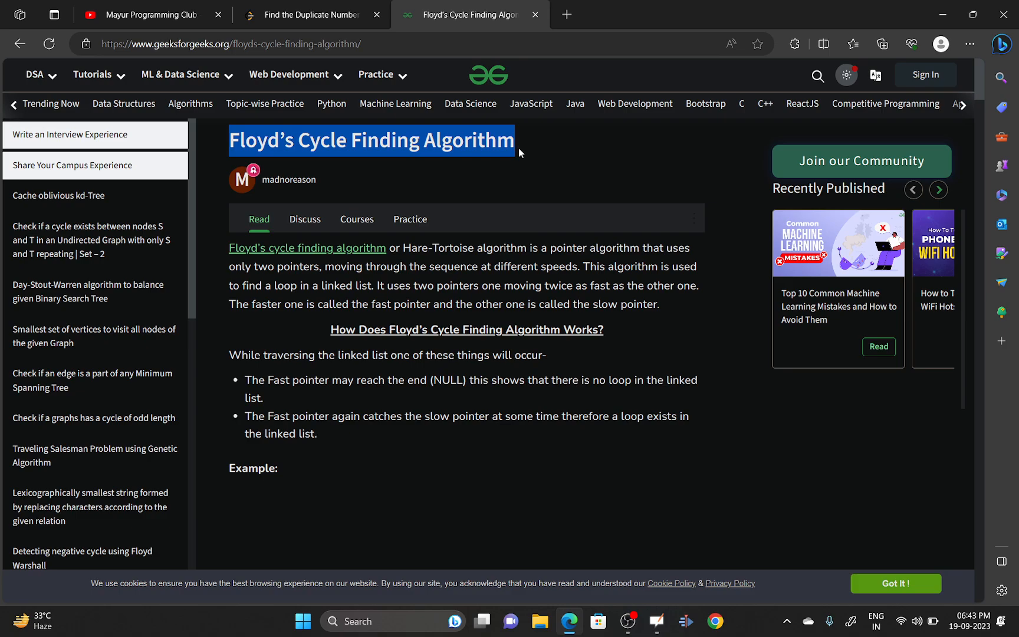
{"action": "mouse_move", "coordinate": [599, 157]}
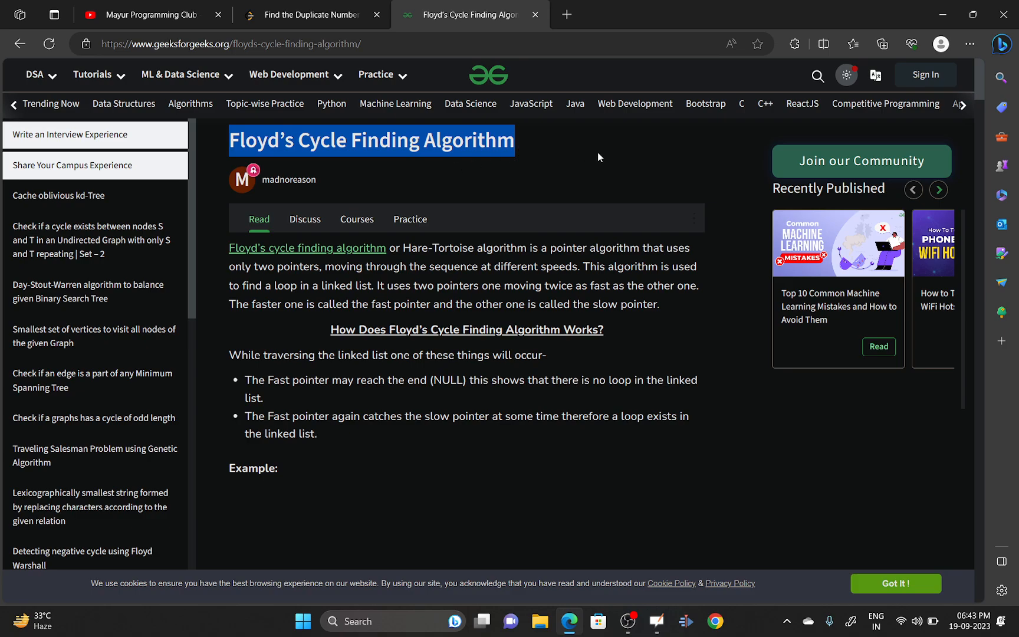
{"action": "mouse_move", "coordinate": [602, 189]}
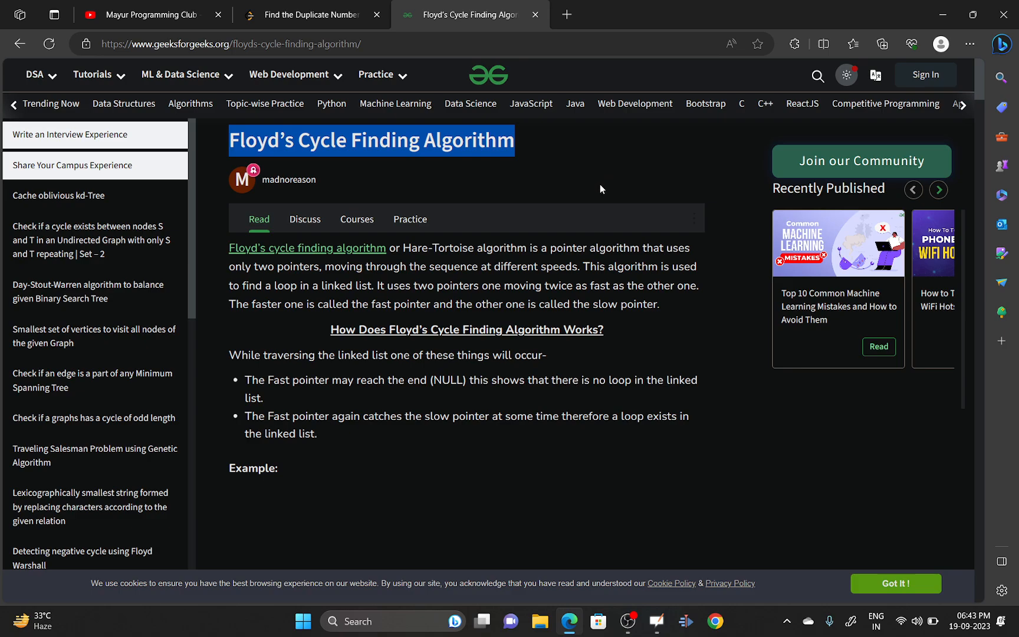
{"action": "left_click", "coordinate": [316, 16]}
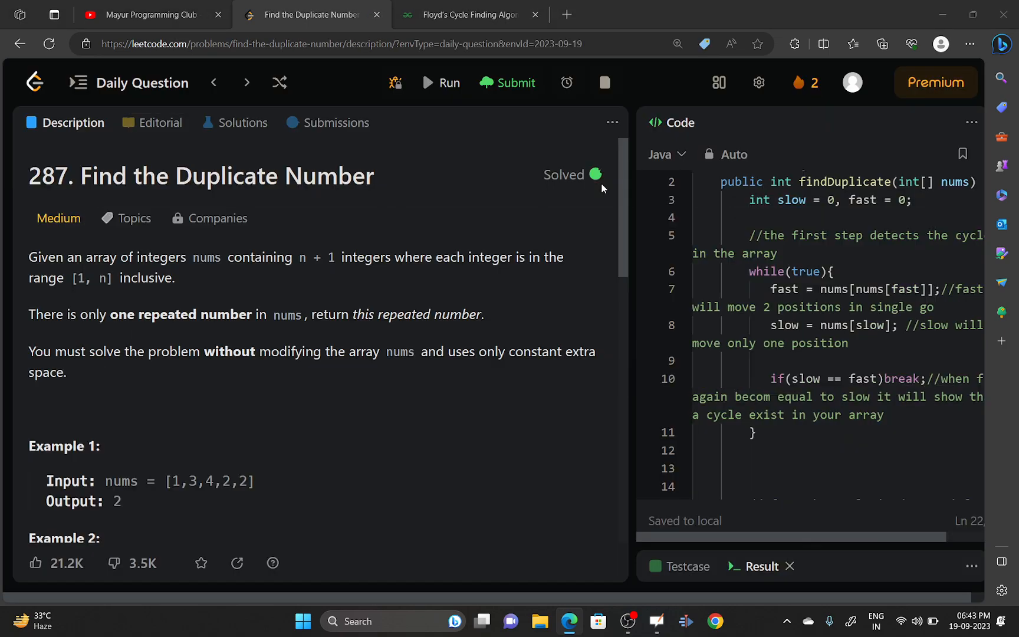
{"action": "left_click", "coordinate": [463, 16]}
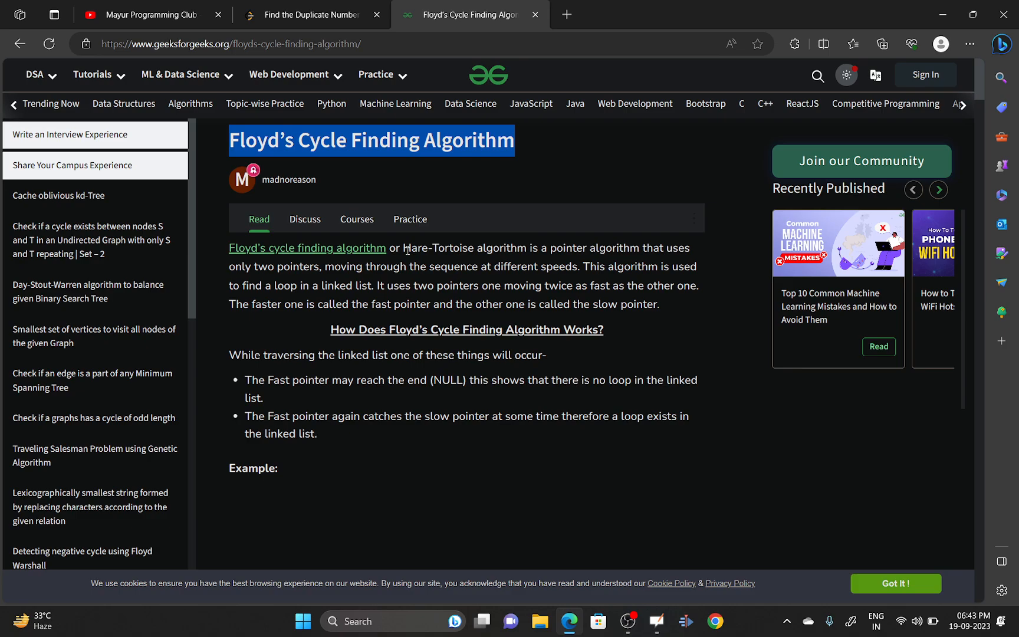
{"action": "left_click", "coordinate": [289, 75]}
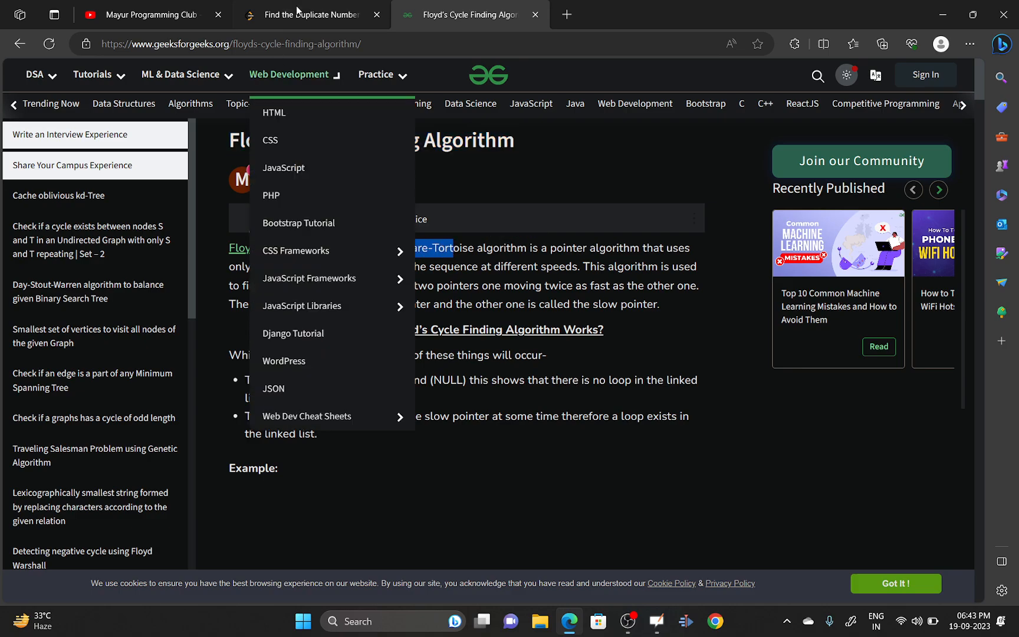
{"action": "left_click", "coordinate": [311, 15]}
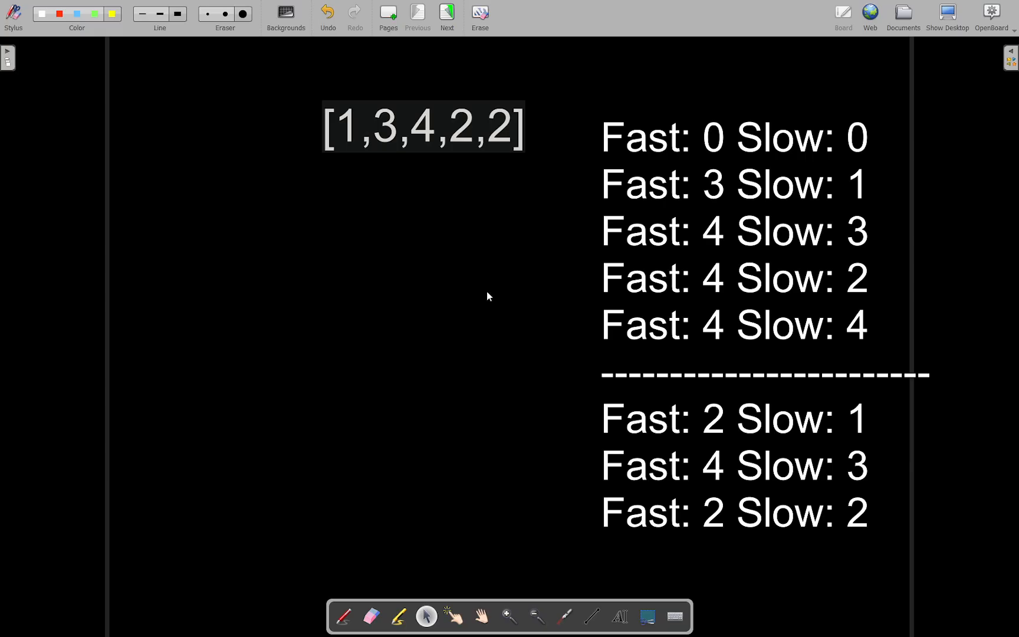
{"action": "mouse_move", "coordinate": [376, 88]}
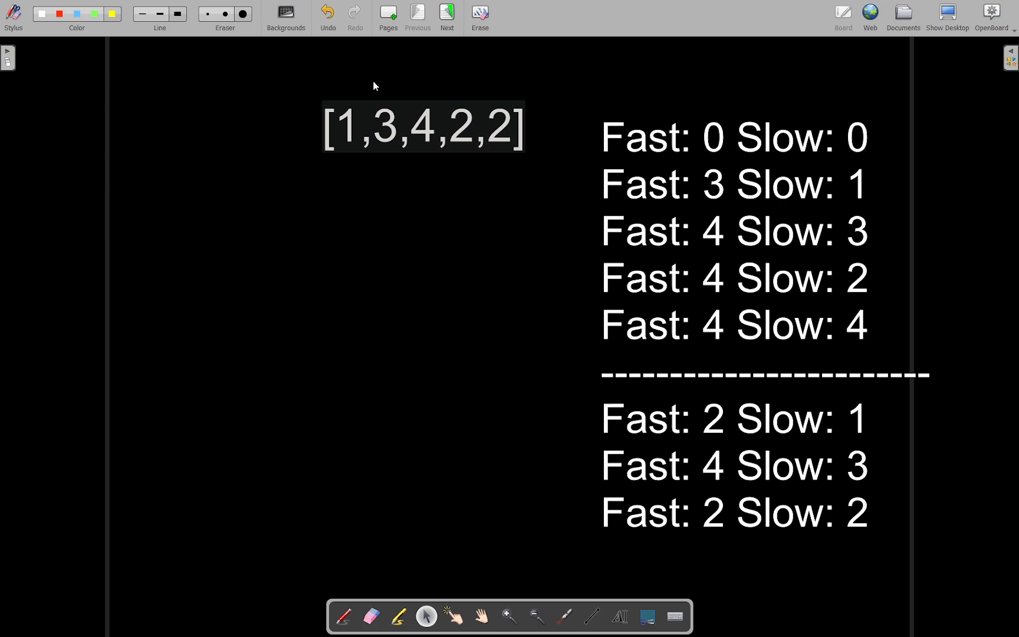
- In blue ink, mark under each element of [1,3,4,2,2] and write 'indices of nums array'
{"action": "left_click", "coordinate": [344, 617]}
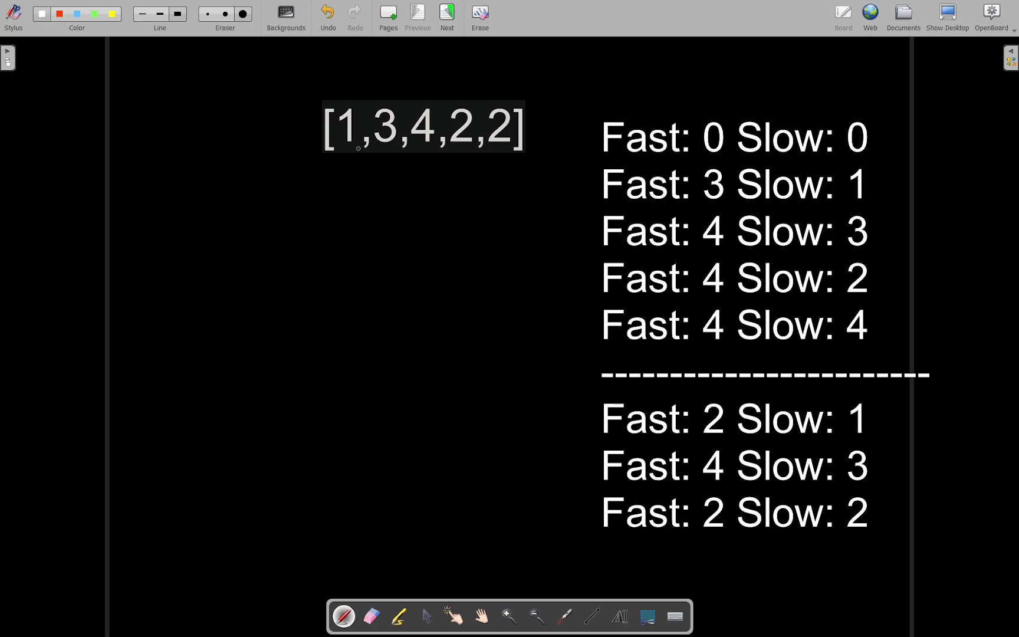
{"action": "left_click", "coordinate": [80, 12]}
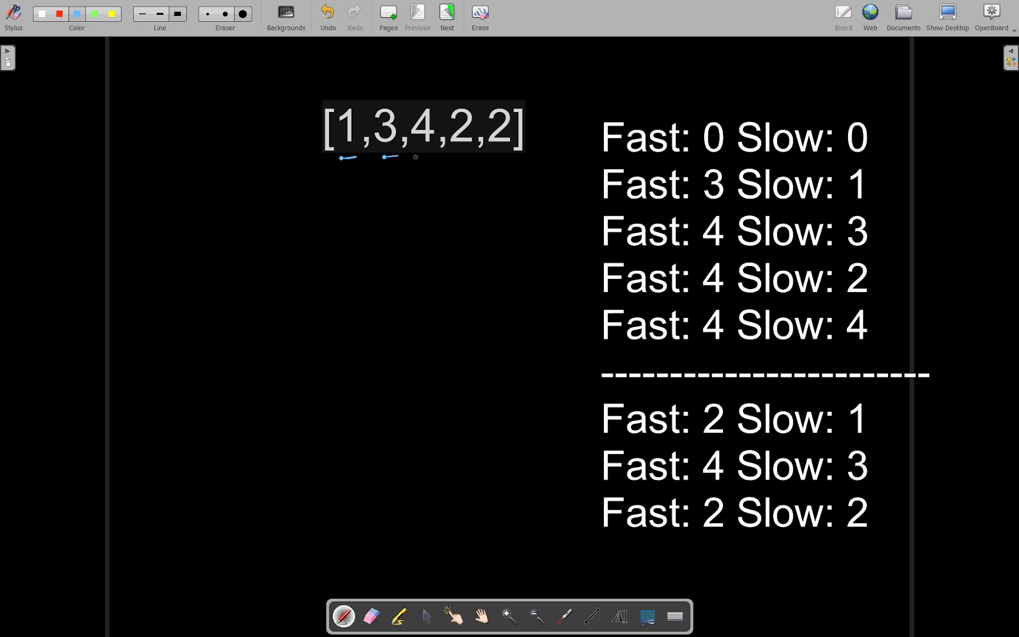
{"action": "left_click_drag", "start_coordinate": [423, 156], "coordinate": [513, 156]}
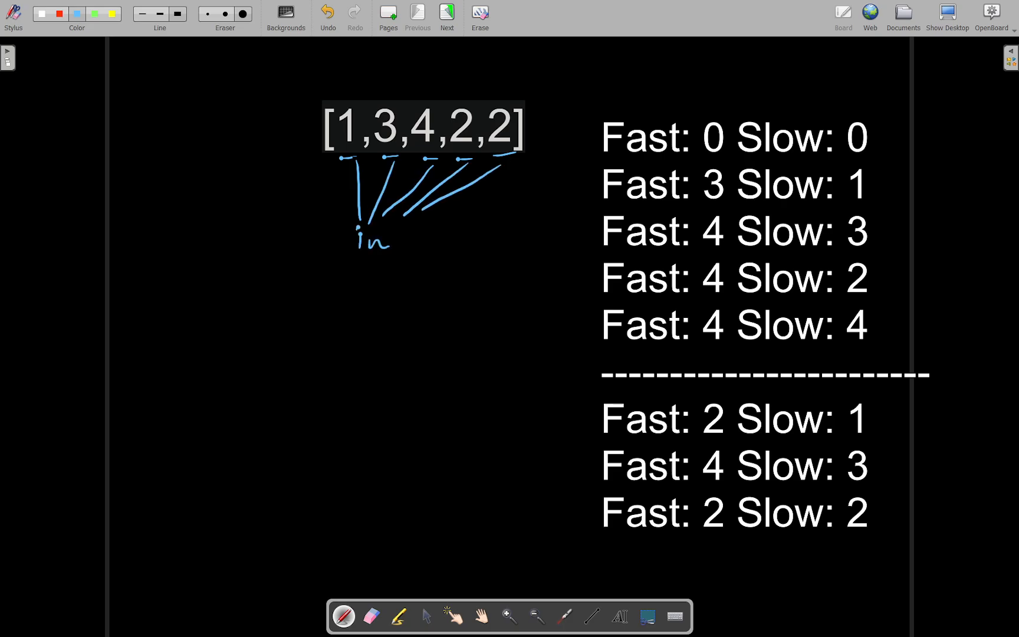
{"action": "left_click_drag", "start_coordinate": [390, 240], "coordinate": [469, 239]}
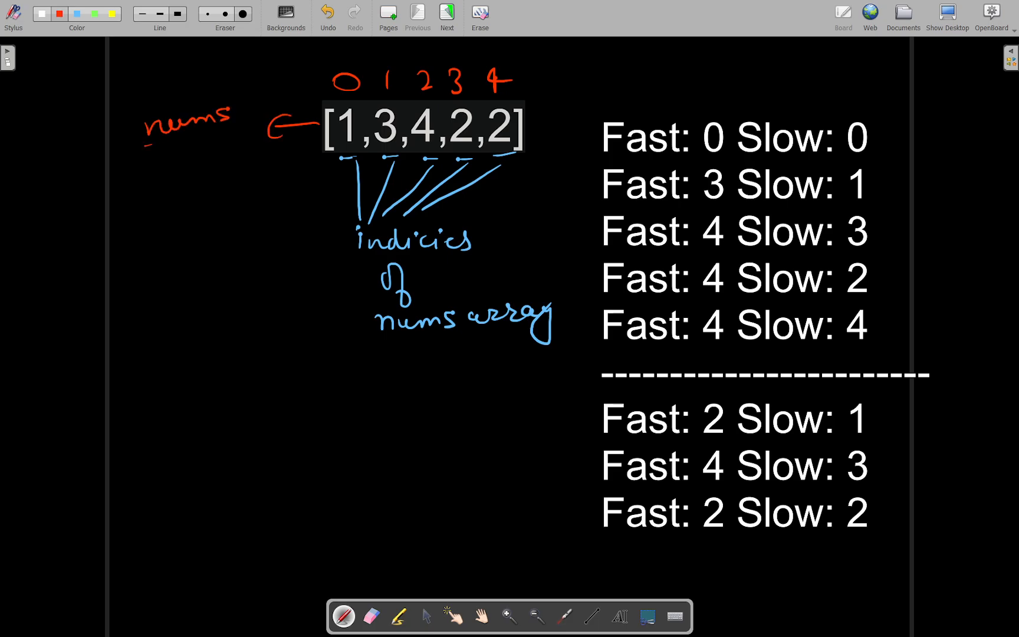
- Mark the fast and slow start positions and write fast = nums[nums[fast]], slow = nums[slow] with a bracket
{"action": "left_click_drag", "start_coordinate": [147, 139], "coordinate": [232, 139]}
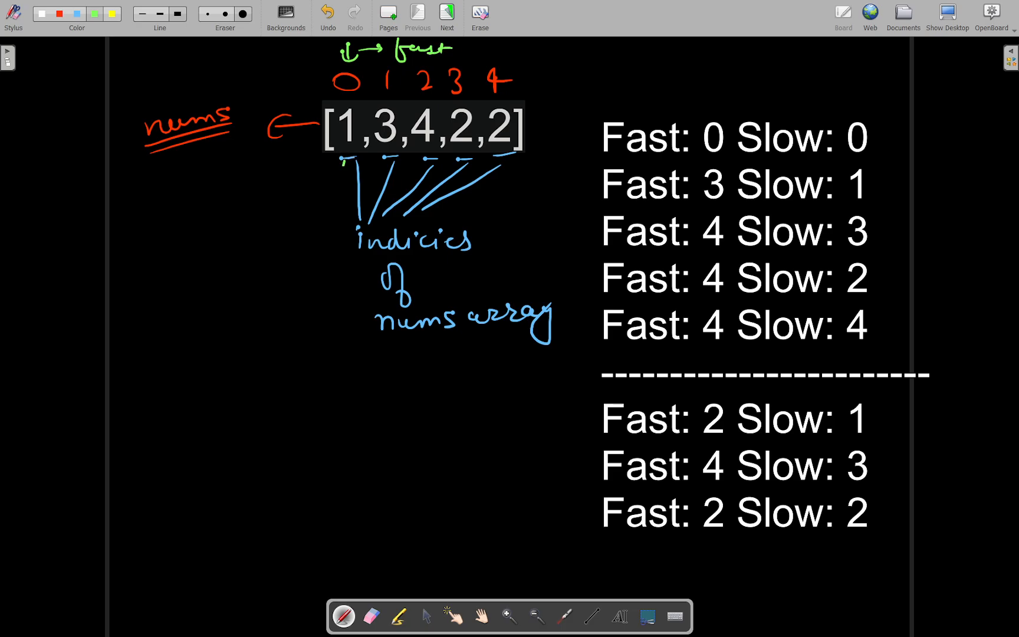
{"action": "left_click_drag", "start_coordinate": [335, 207], "coordinate": [335, 172]}
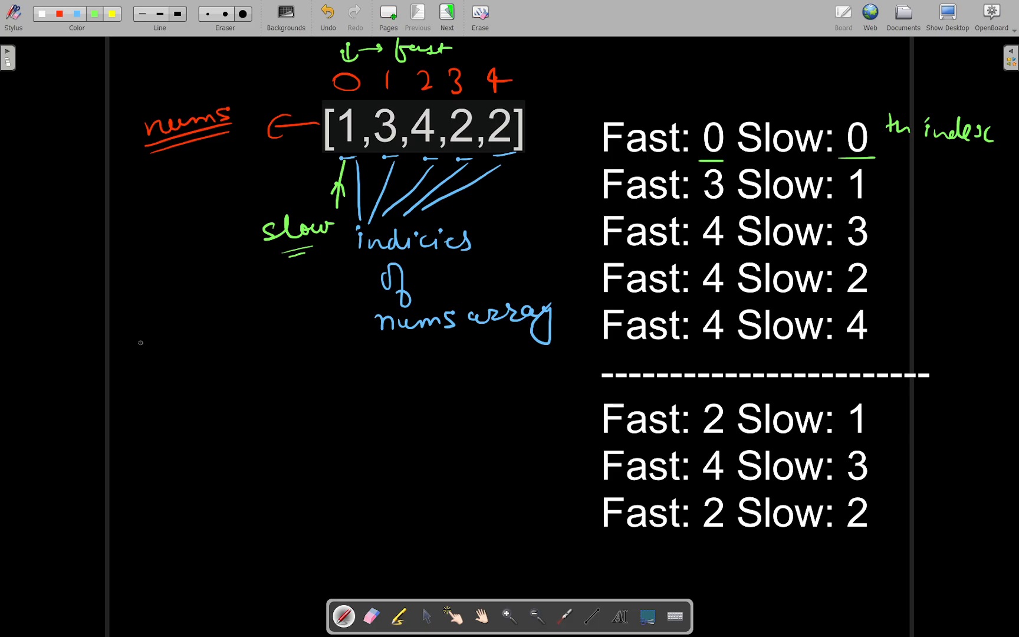
{"action": "mouse_move", "coordinate": [93, 363]}
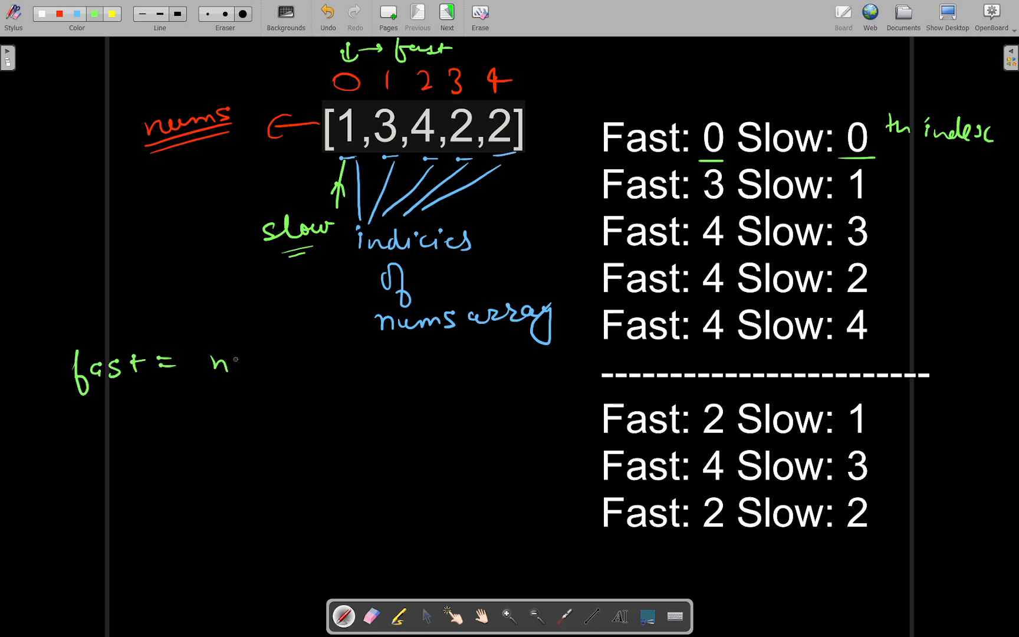
{"action": "type", "text": "nums[f"}
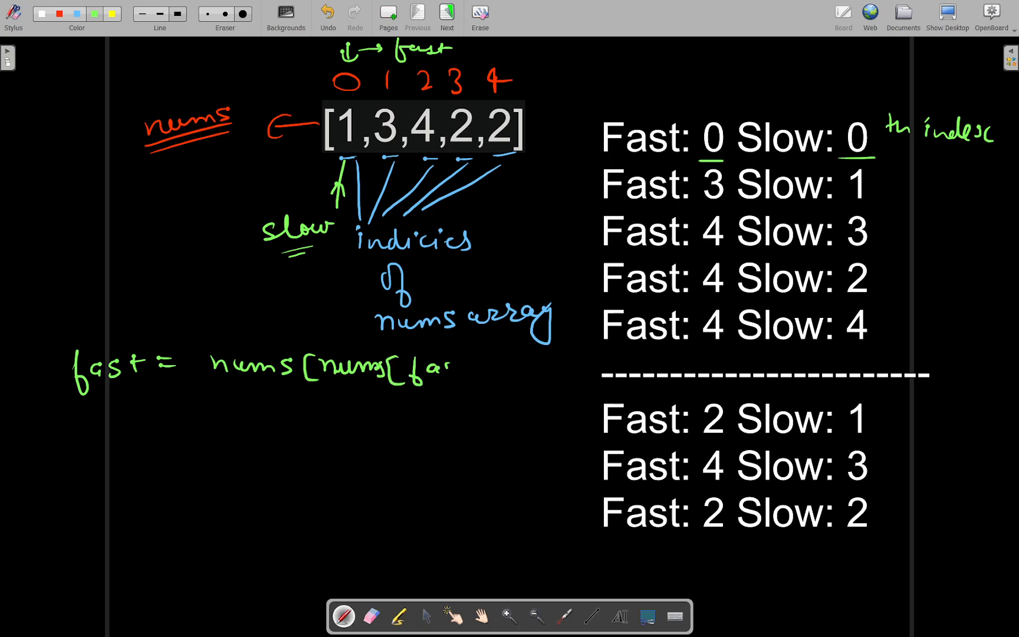
{"action": "type", "text": "ast]]"}
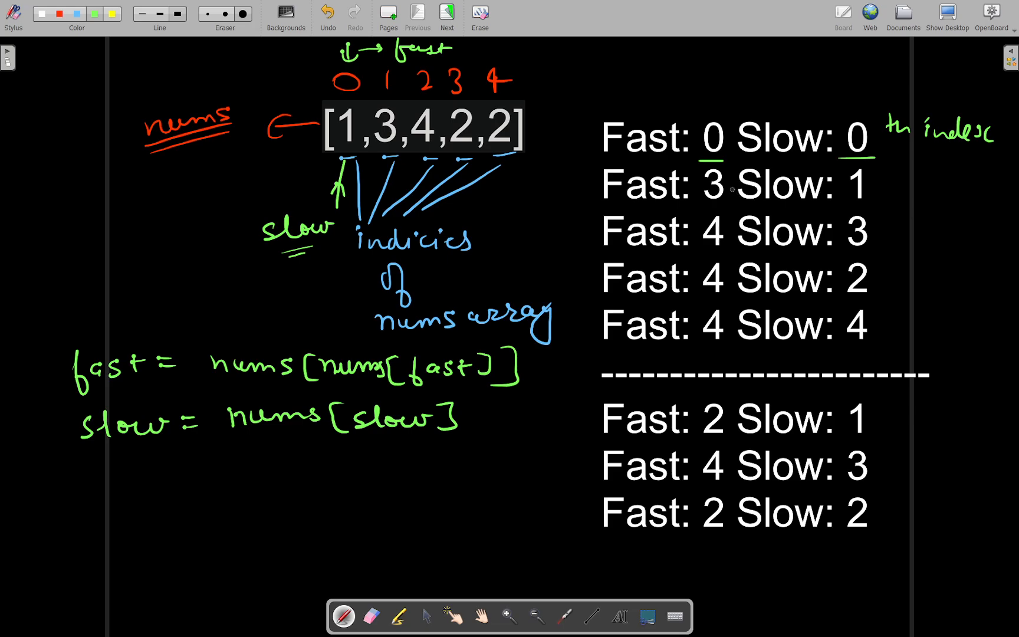
{"action": "left_click_drag", "start_coordinate": [909, 162], "coordinate": [910, 189]}
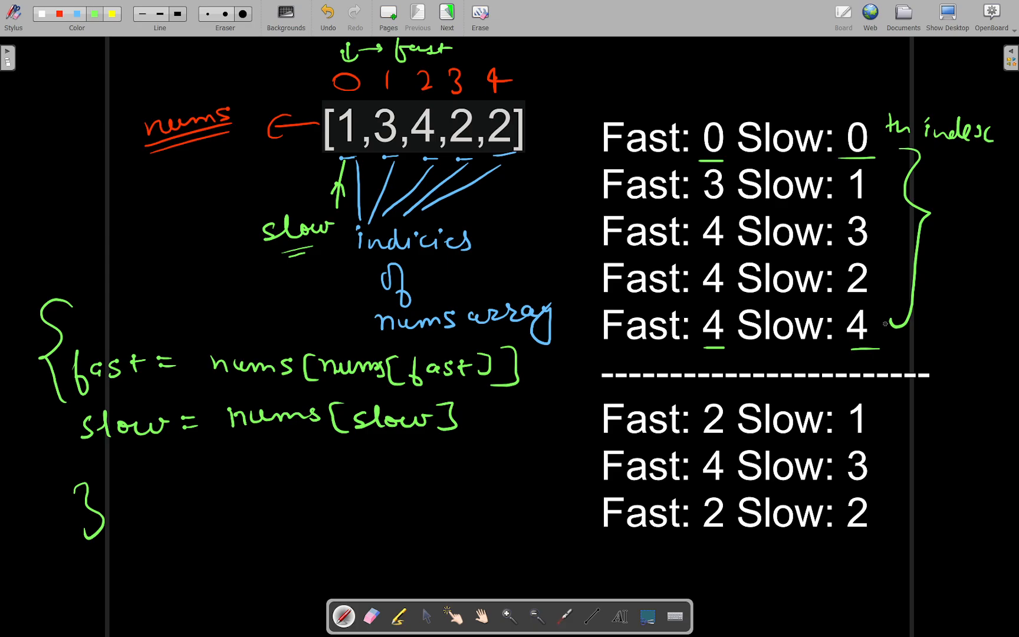
{"action": "mouse_move", "coordinate": [785, 352]}
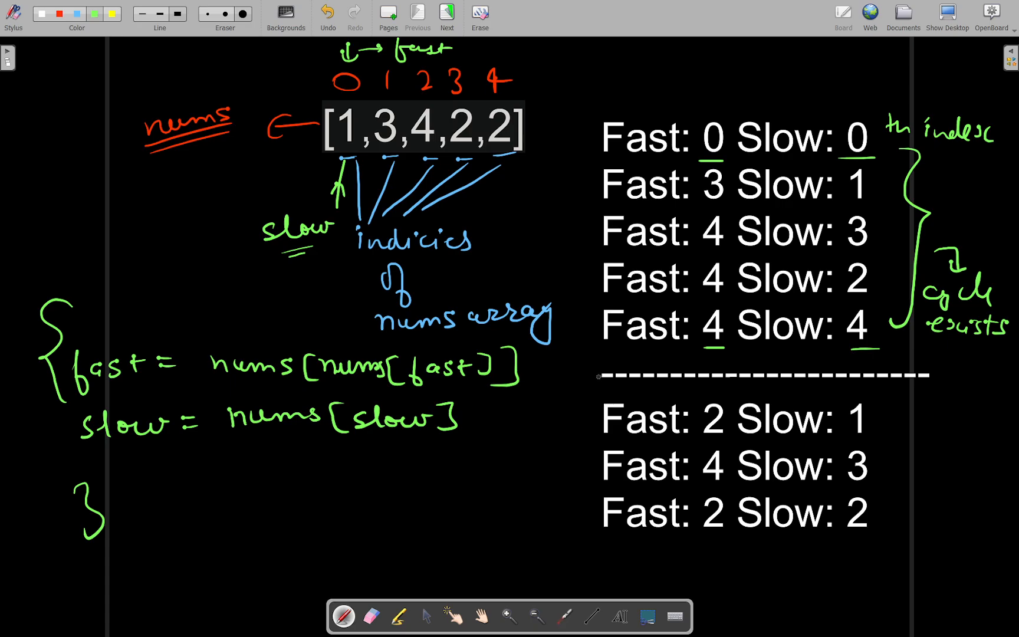
- Draw an arrow to the second trace block and label it 'starting point' of the cycle
{"action": "left_click_drag", "start_coordinate": [598, 374], "coordinate": [546, 442]}
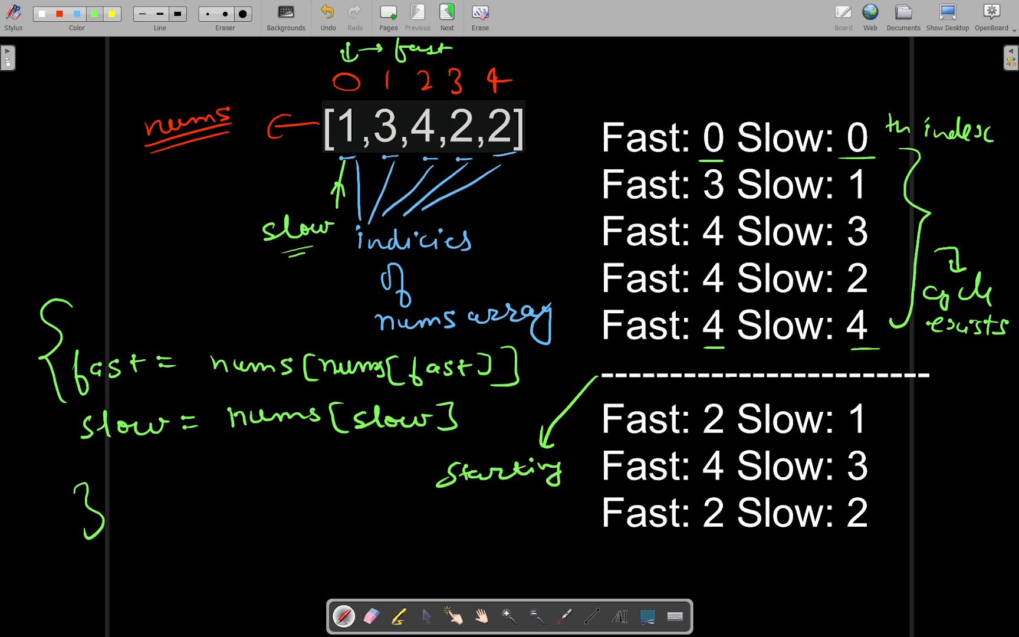
{"action": "type", "text": "pos"}
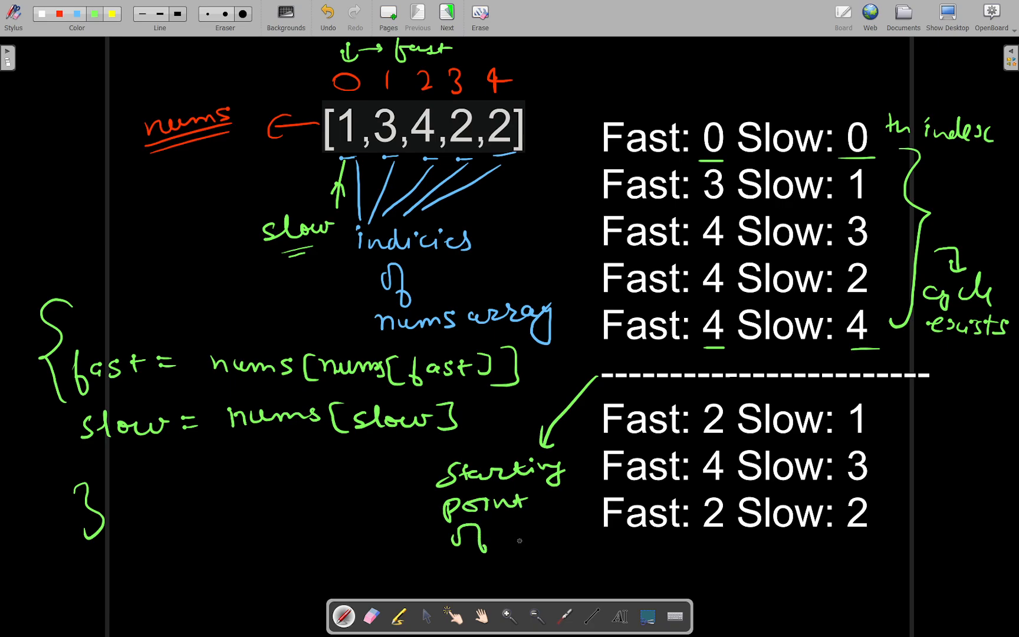
{"action": "left_click_drag", "start_coordinate": [494, 539], "coordinate": [578, 526]}
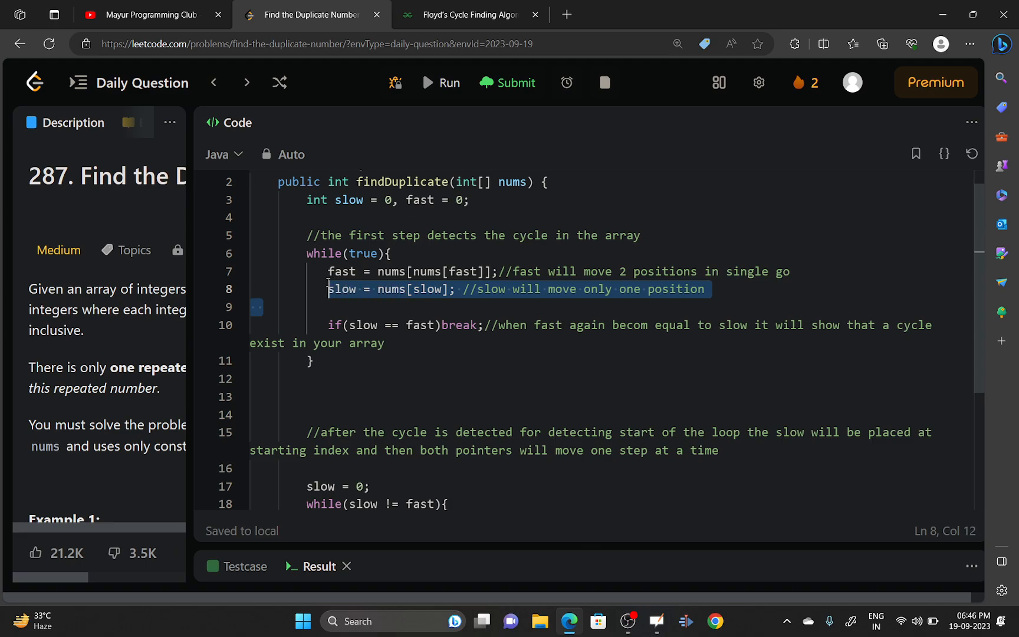
{"action": "mouse_move", "coordinate": [630, 319]}
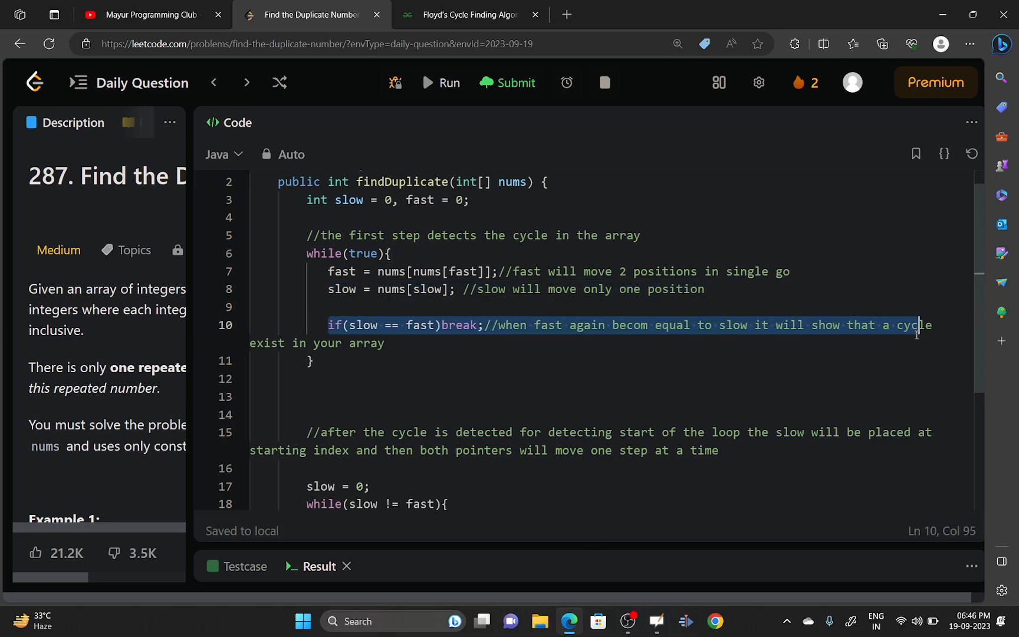
- Scroll the Java findDuplicate solution down to the second while loop returning slow
{"action": "scroll", "scroll_direction": "down", "scroll_amount": 3}
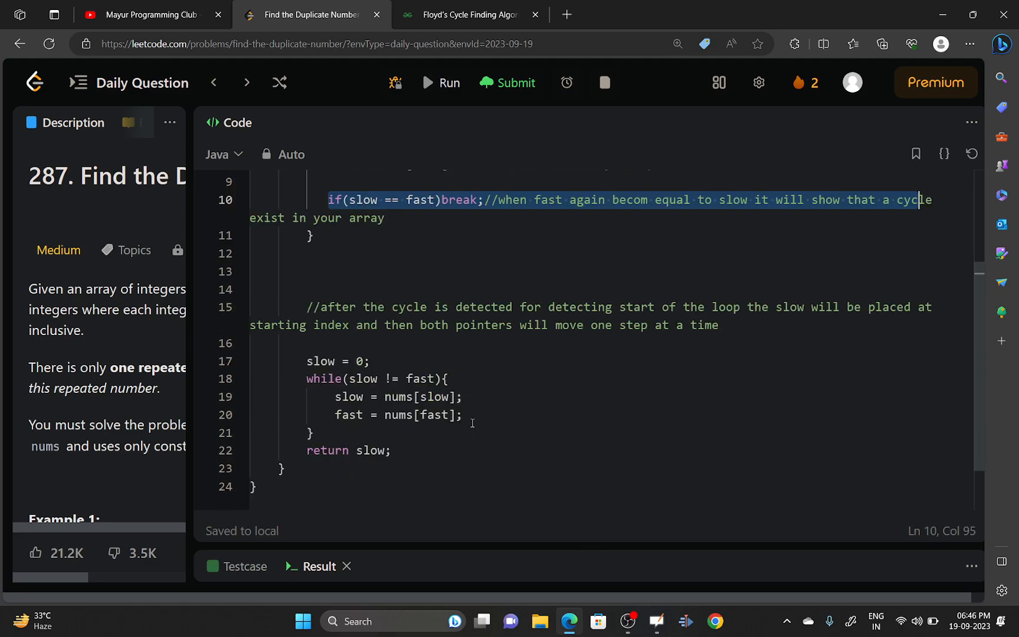
{"action": "mouse_move", "coordinate": [579, 307]}
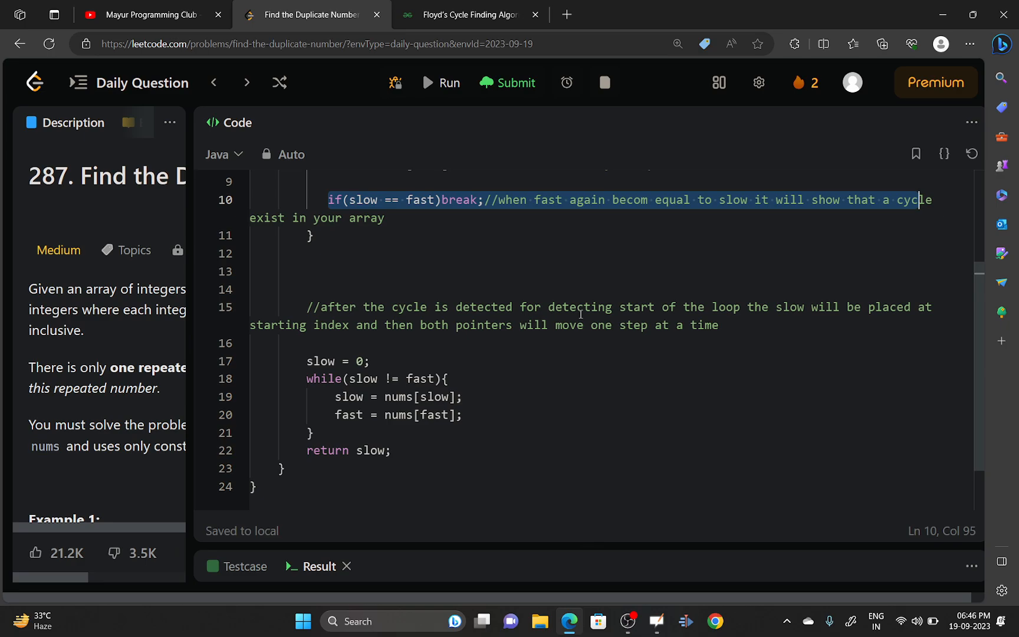
{"action": "mouse_move", "coordinate": [625, 312]}
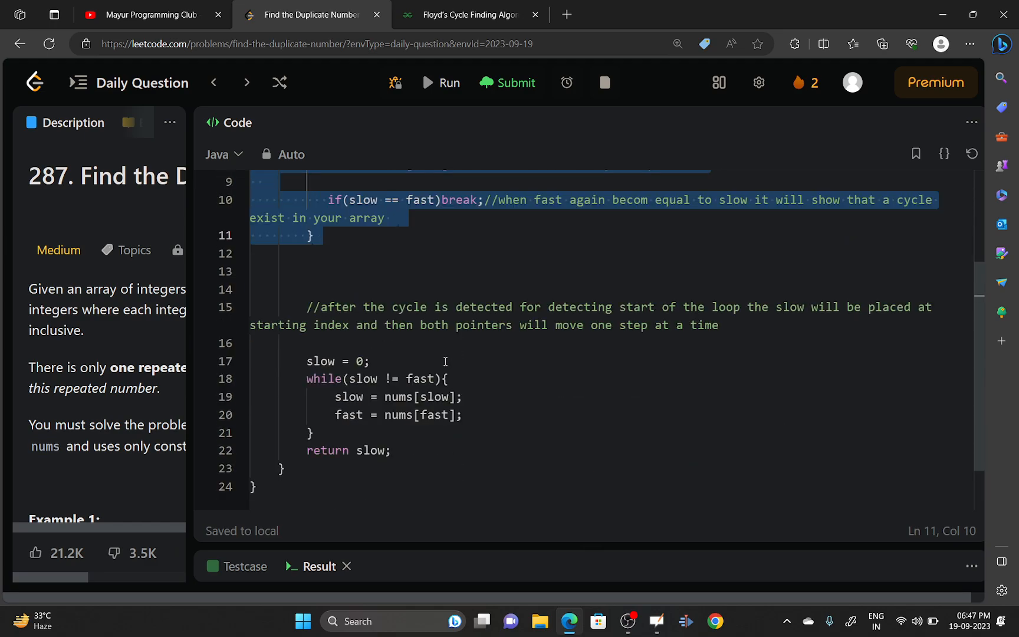
{"action": "mouse_move", "coordinate": [335, 403]}
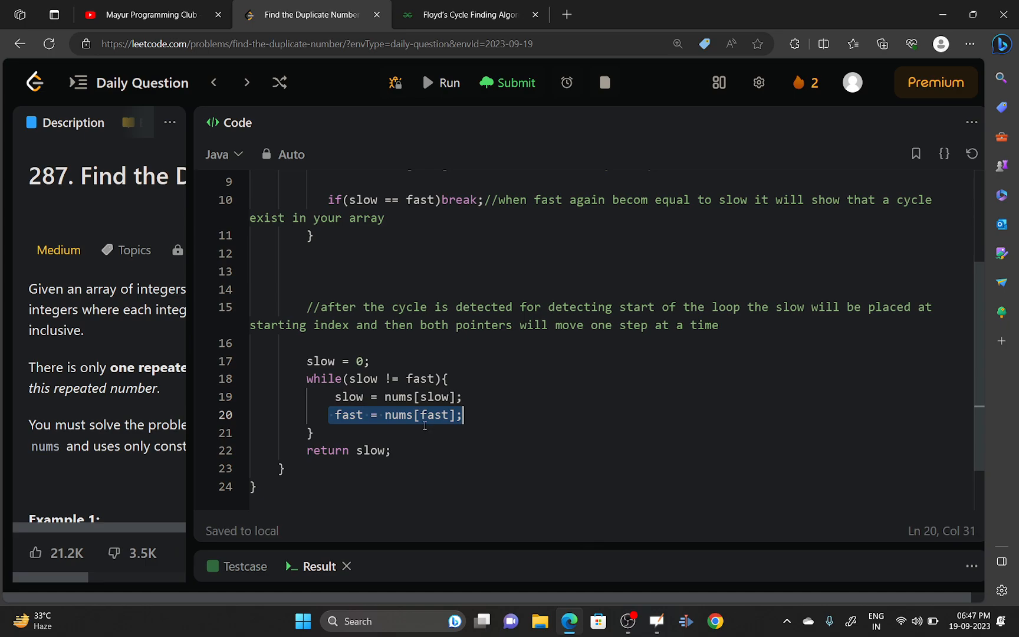
- Comment that slow and fast both move one position ahead at a time, and return fast instead of slow
{"action": "left_click", "coordinate": [451, 379]}
{"action": "type", "text": "//s"}
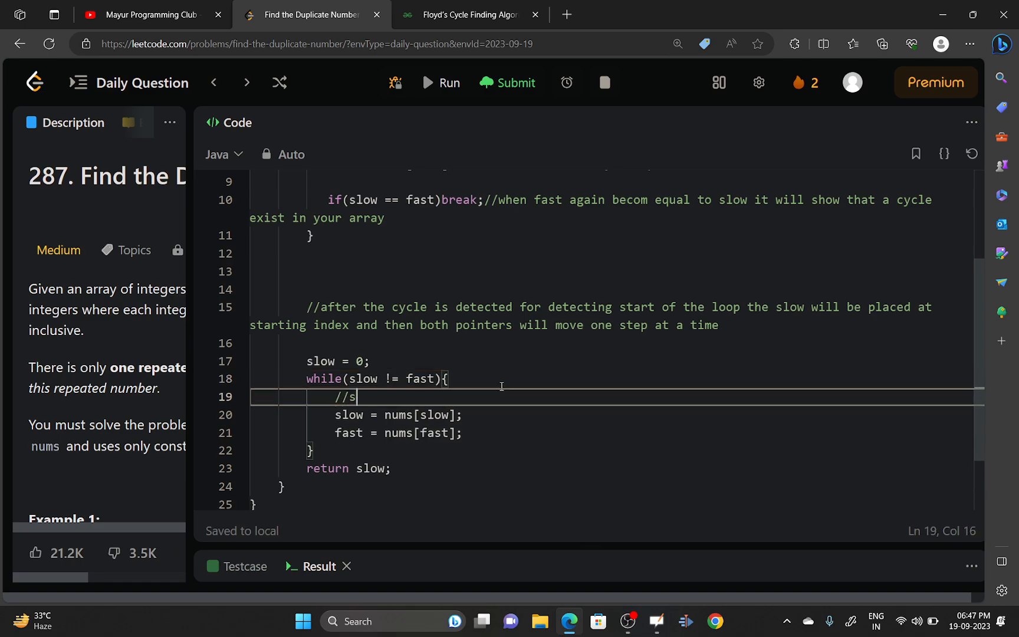
{"action": "type", "text": "low nad"}
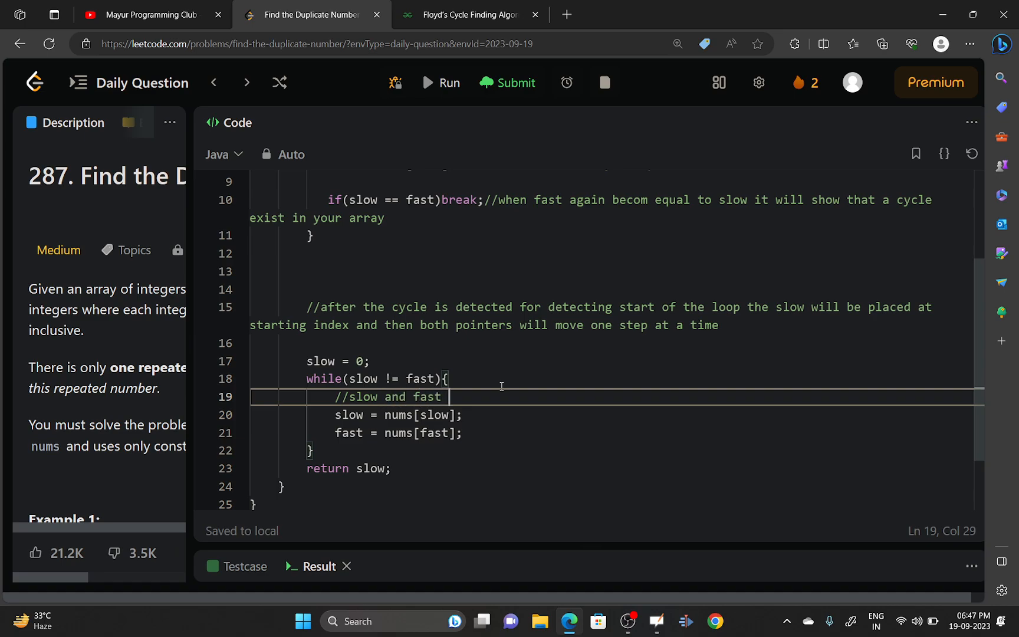
{"action": "type", "text": "both move on"}
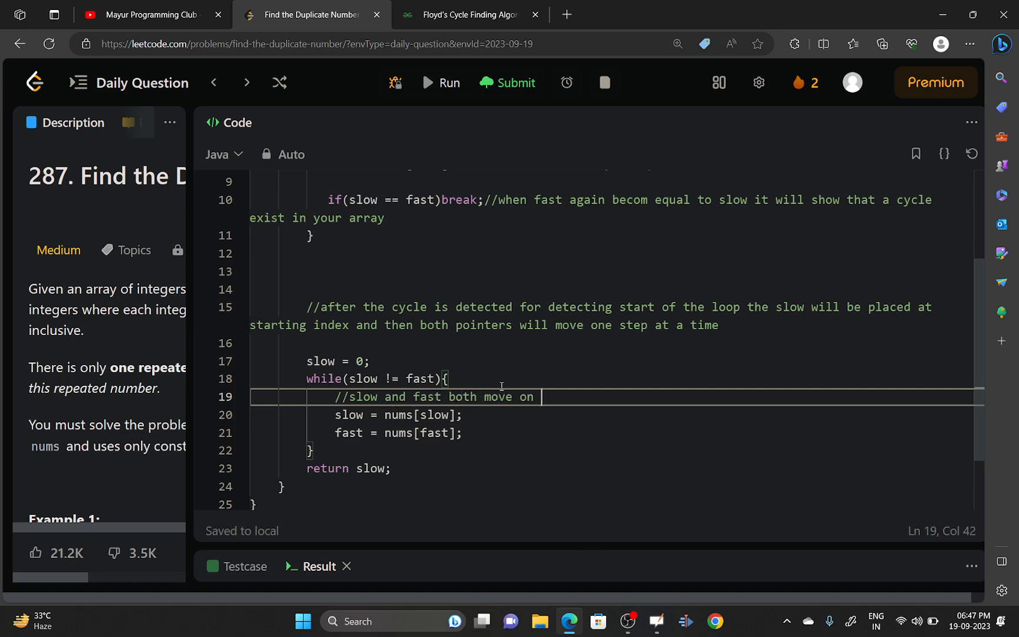
{"action": "type", "text": "p"}
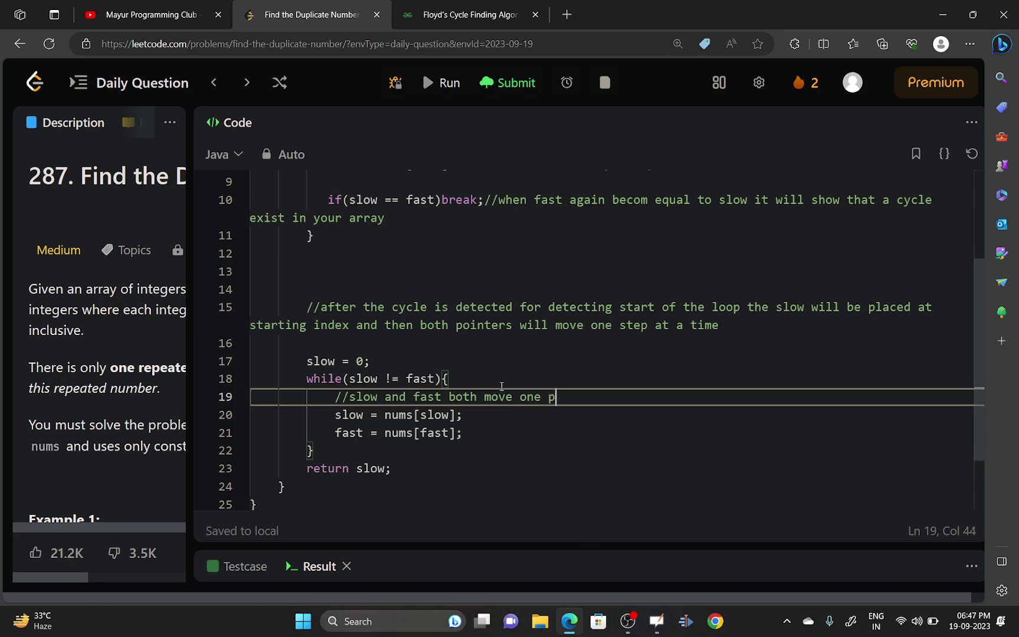
{"action": "type", "text": "osition a"}
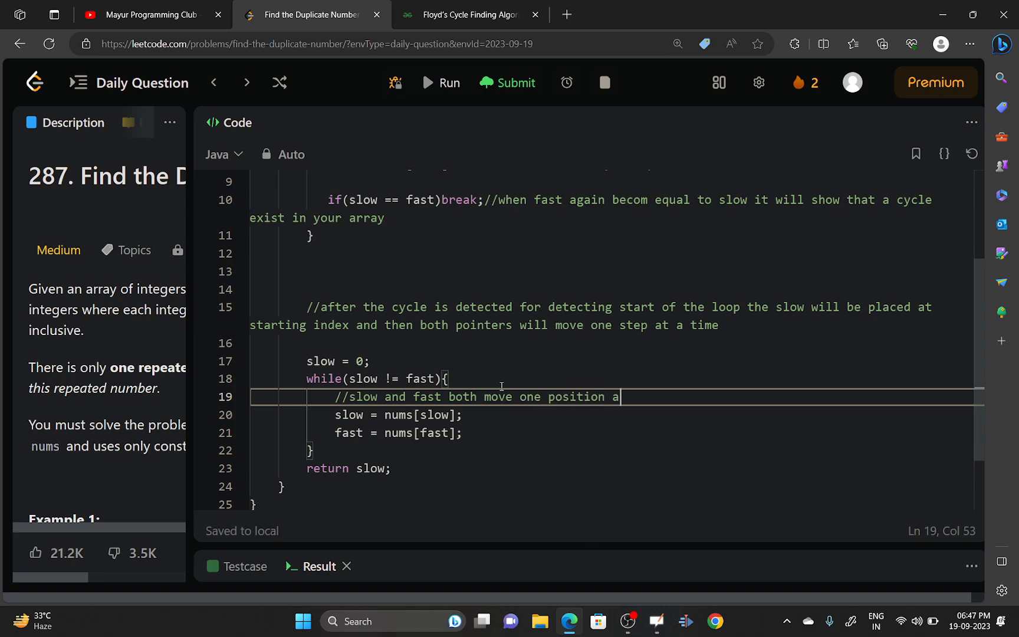
{"action": "type", "text": "head"}
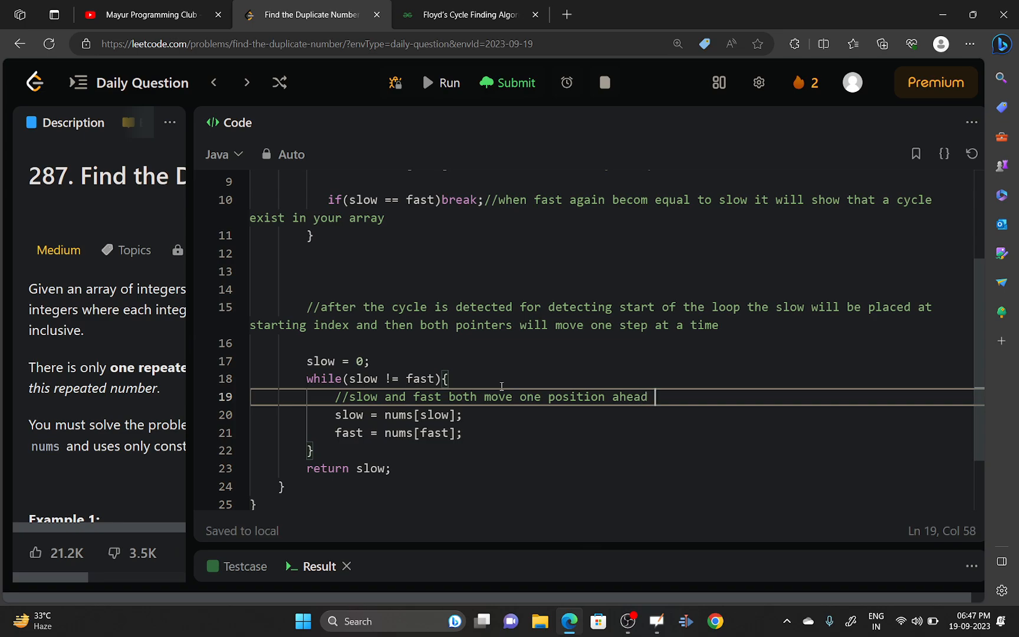
{"action": "type", "text": "at a tim"}
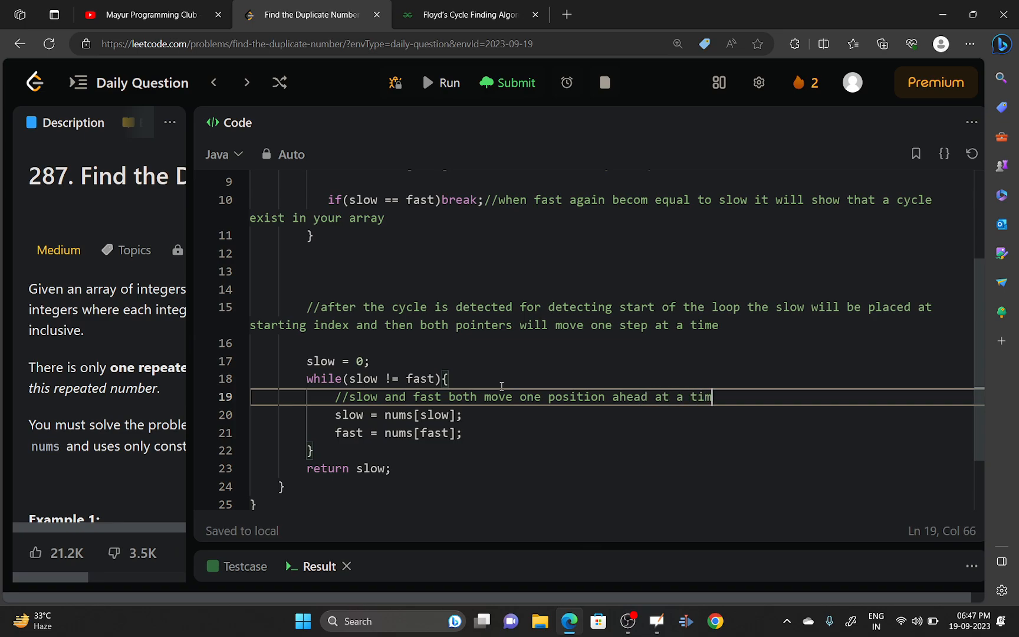
{"action": "type", "text": "e"}
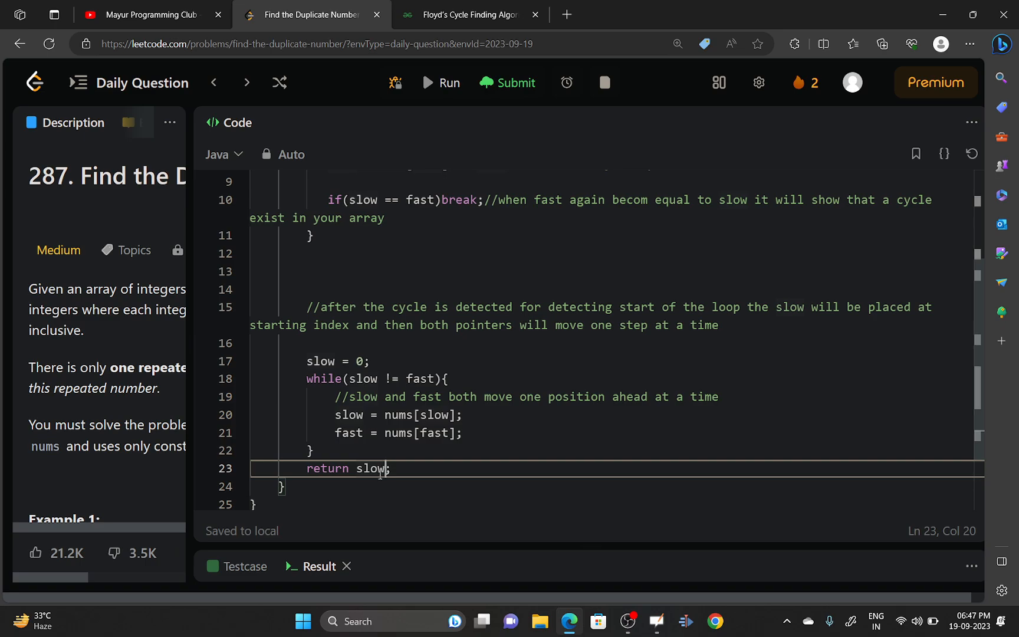
{"action": "type", "text": "fast"}
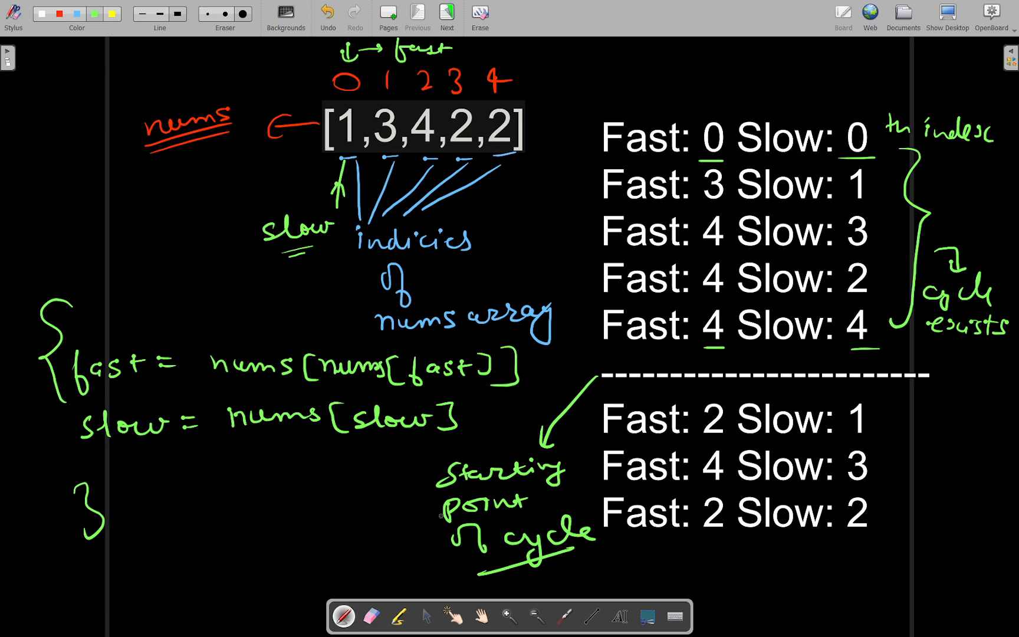
- Brace the nums array and handwrite 'n+1' and '1 to n' beside it in green
{"action": "left_click_drag", "start_coordinate": [537, 104], "coordinate": [537, 136]}
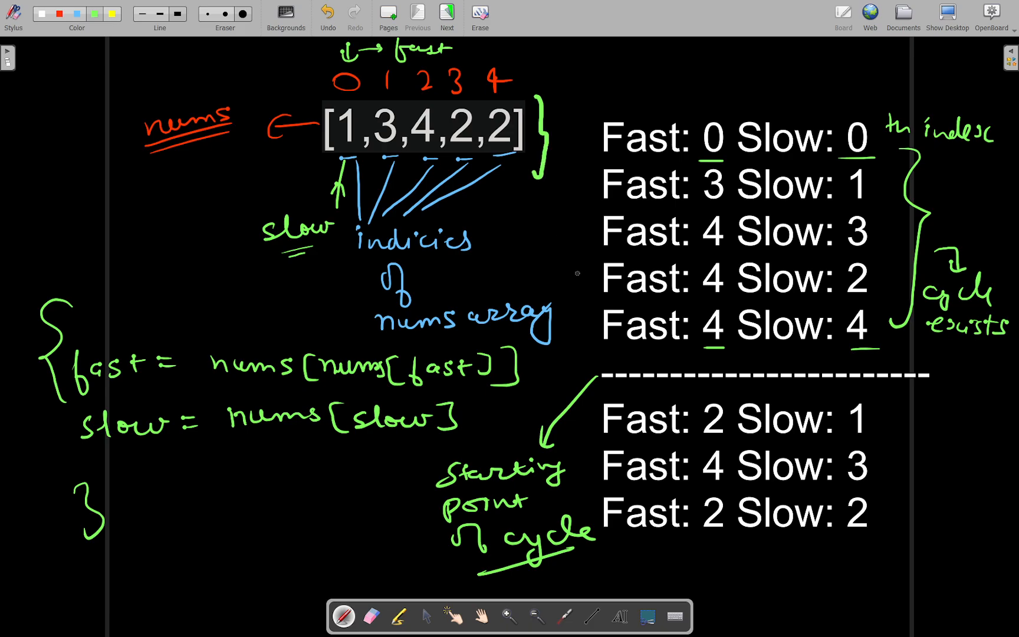
{"action": "mouse_move", "coordinate": [368, 206]}
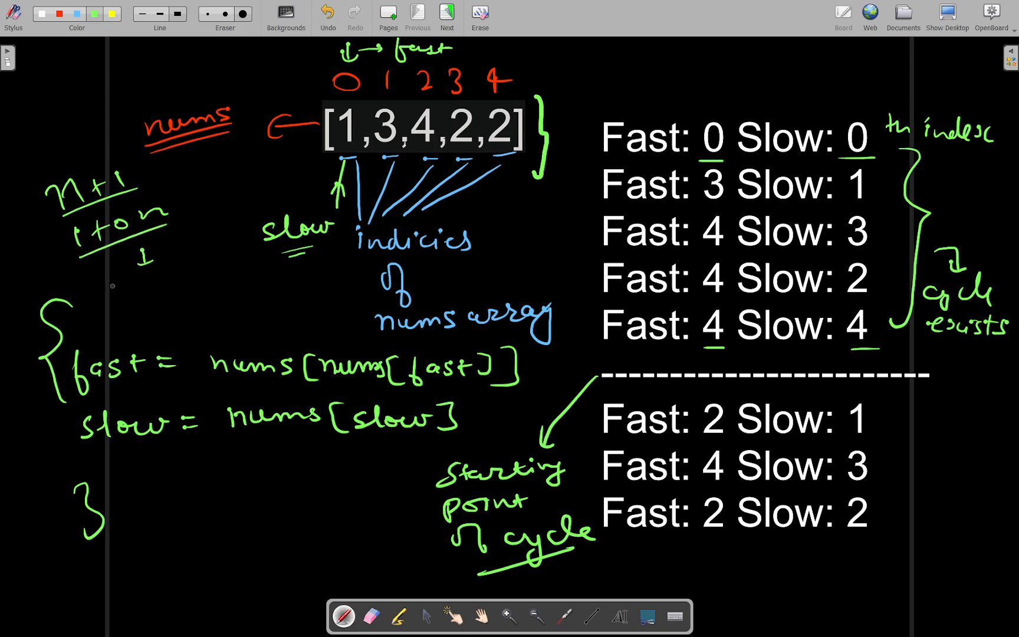
{"action": "left_click_drag", "start_coordinate": [117, 267], "coordinate": [182, 280]}
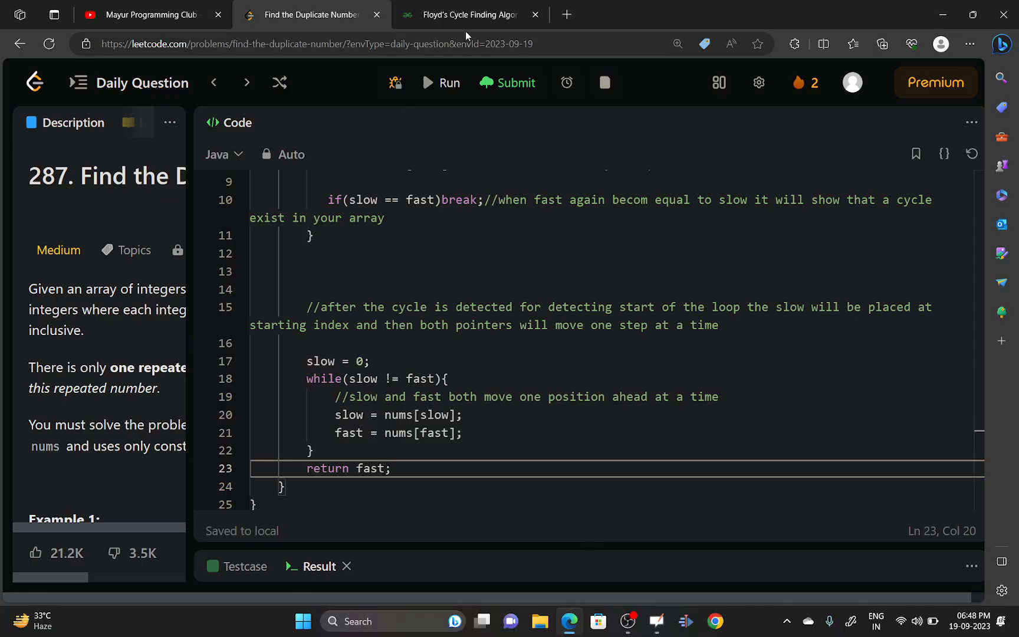
{"action": "left_click", "coordinate": [468, 15]}
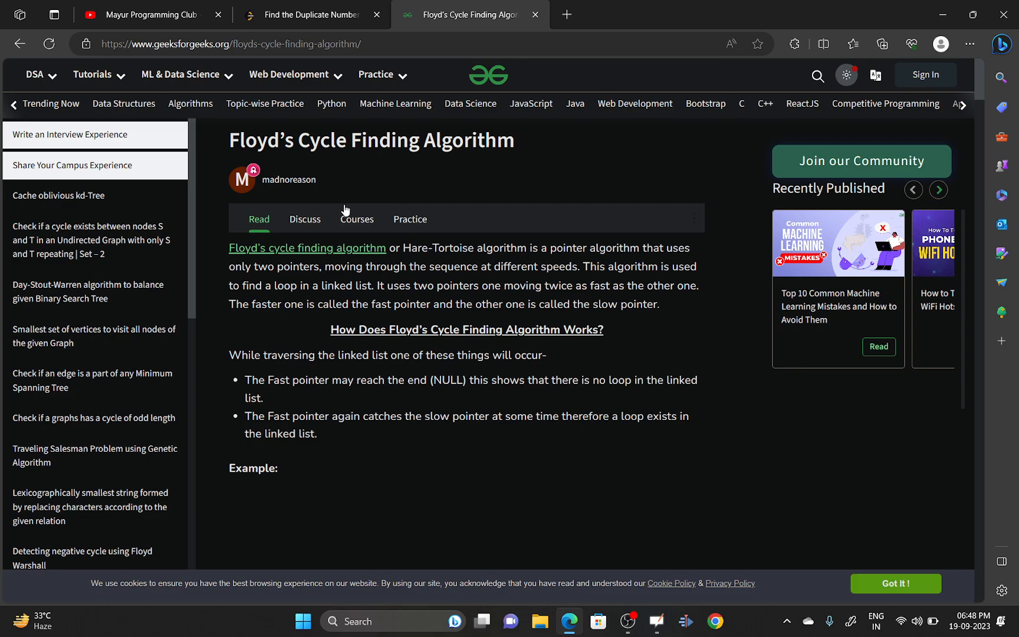
{"action": "left_click", "coordinate": [307, 16]}
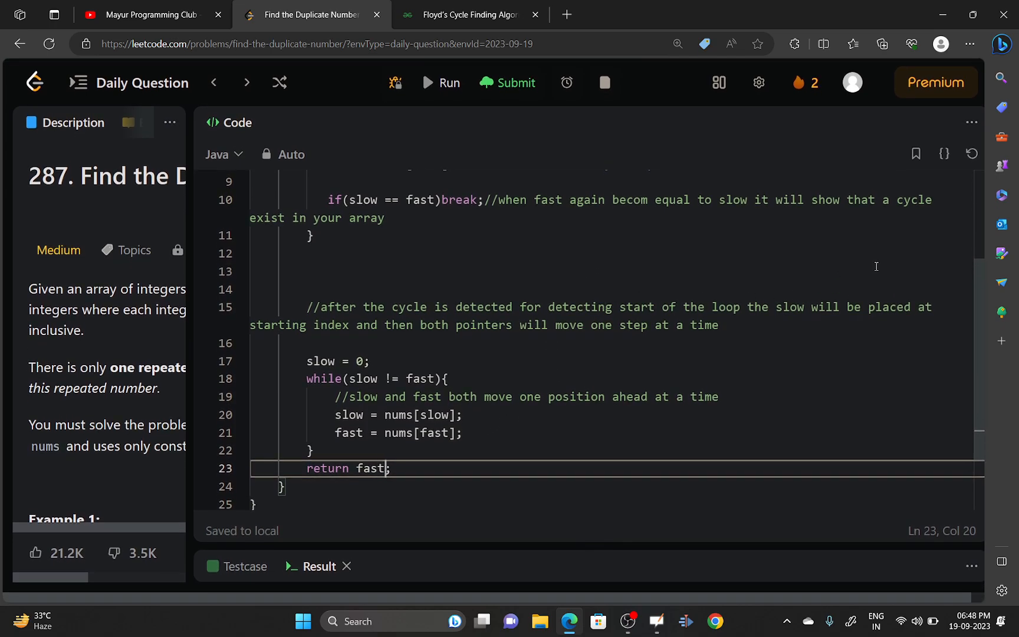
{"action": "mouse_move", "coordinate": [978, 304]}
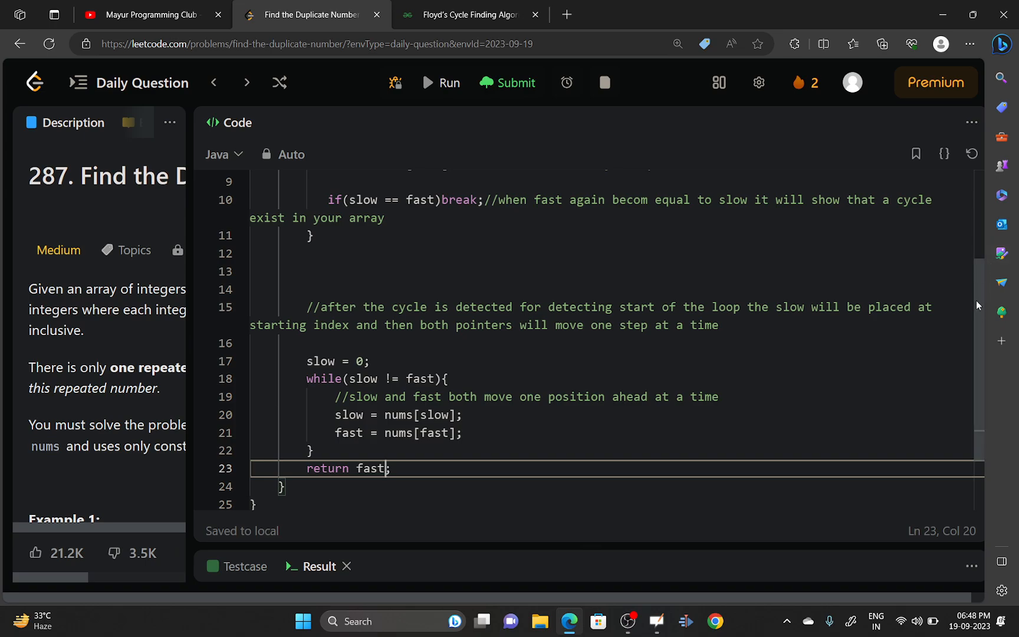
{"action": "mouse_move", "coordinate": [803, 229]}
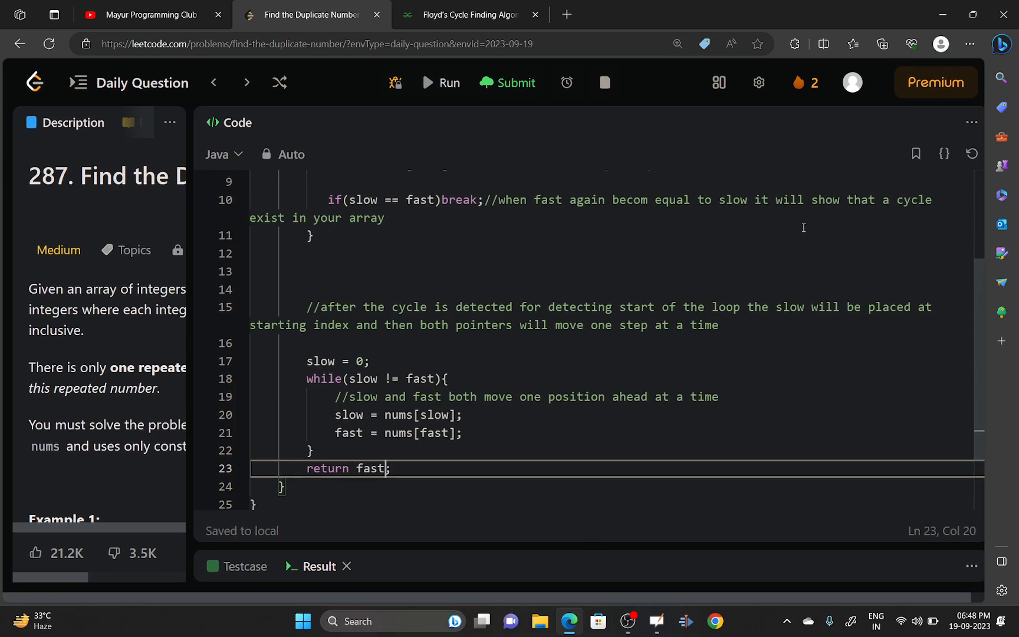
{"action": "mouse_move", "coordinate": [396, 82]}
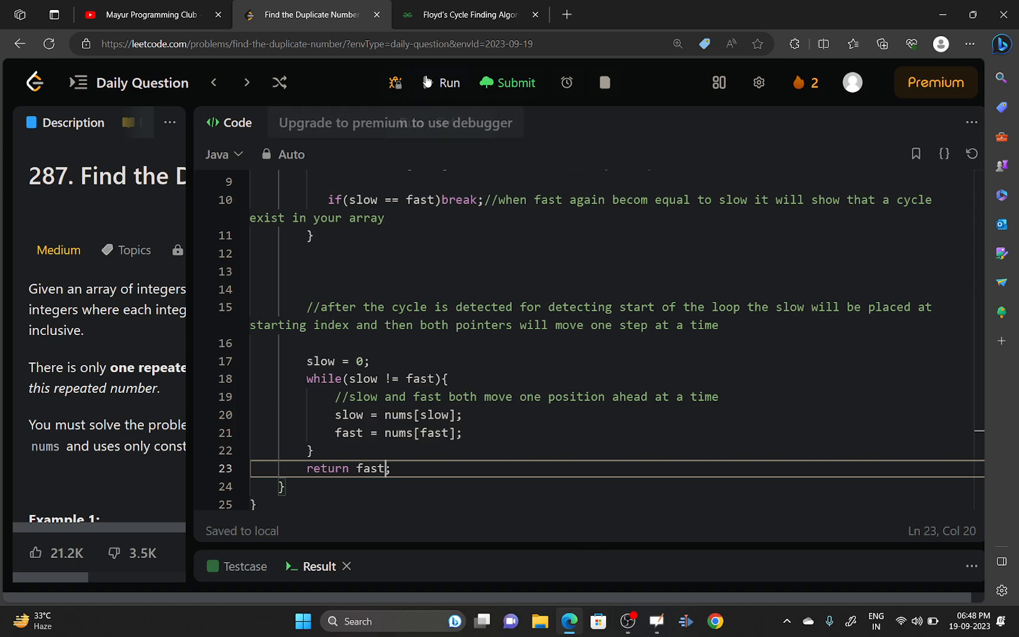